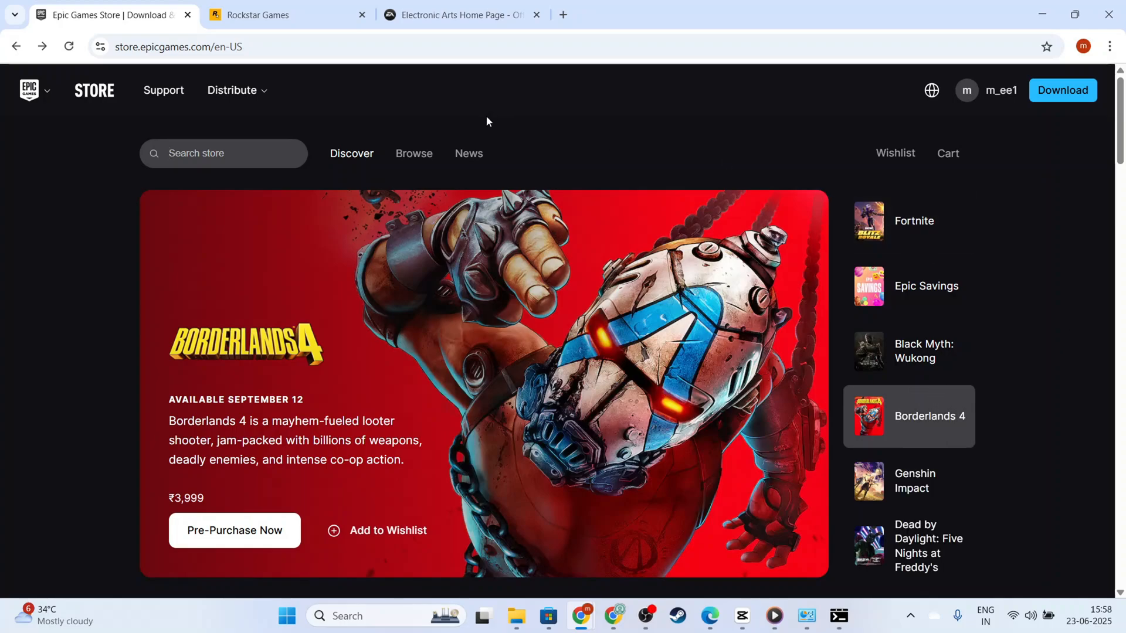
Step: Scroll and click through the current browser page
click(915, 481)
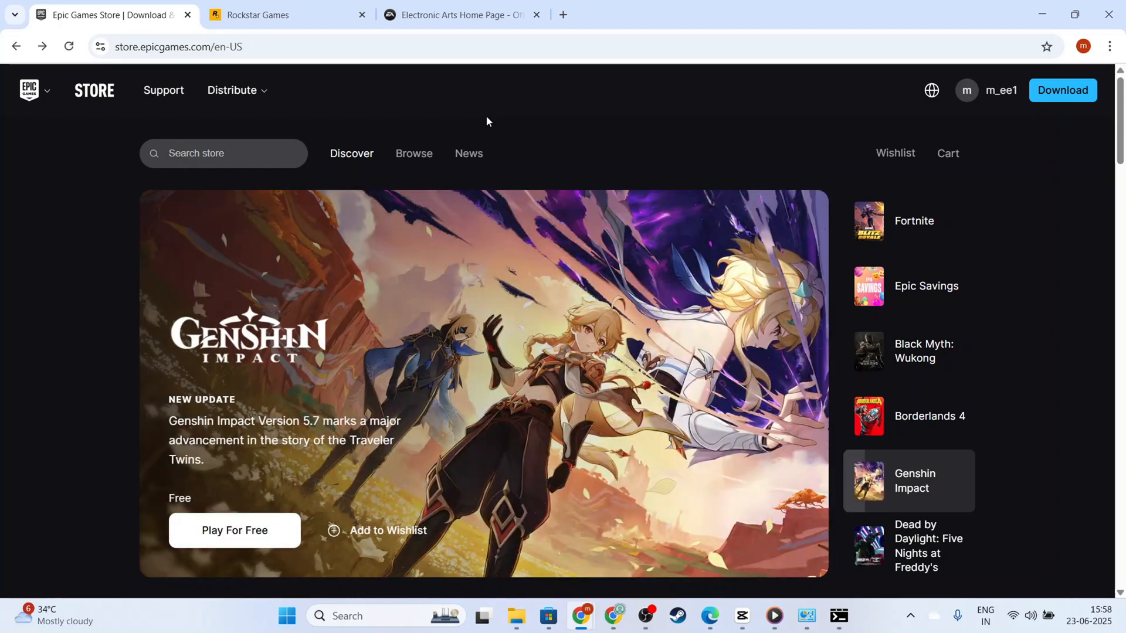
mouse_move(662, 138)
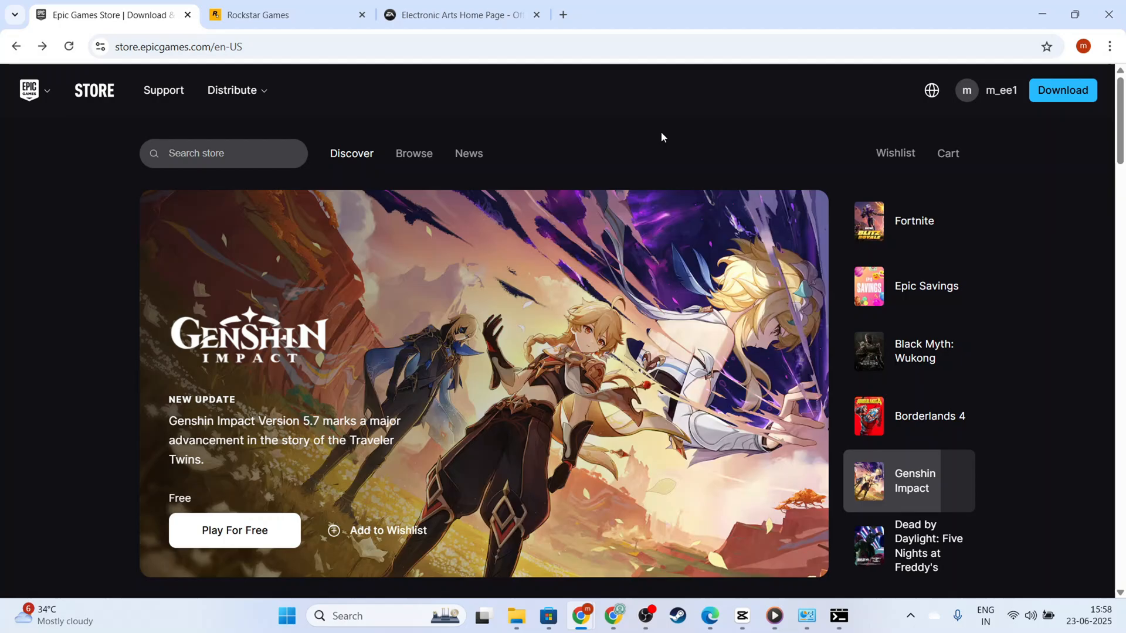
scroll(down, 3)
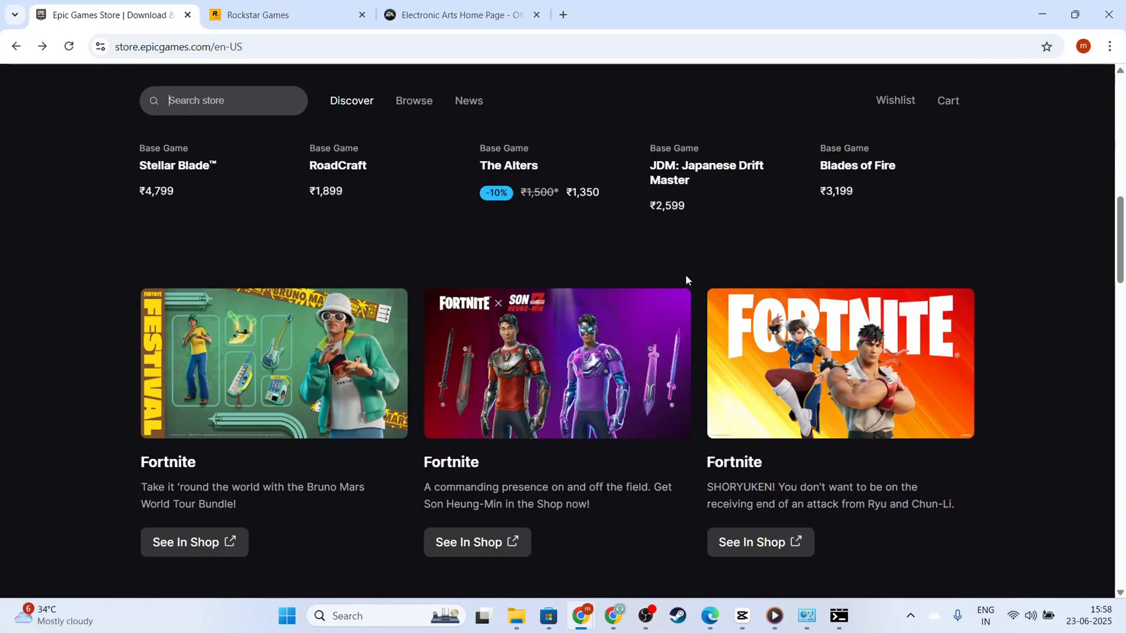
scroll(down, 3)
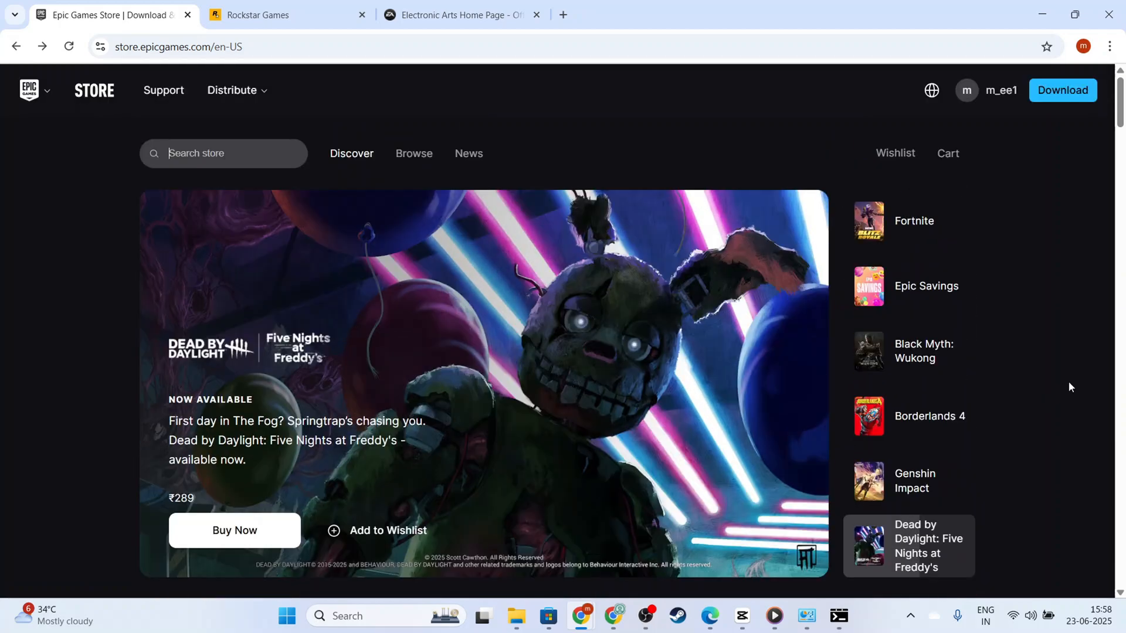
mouse_move(977, 476)
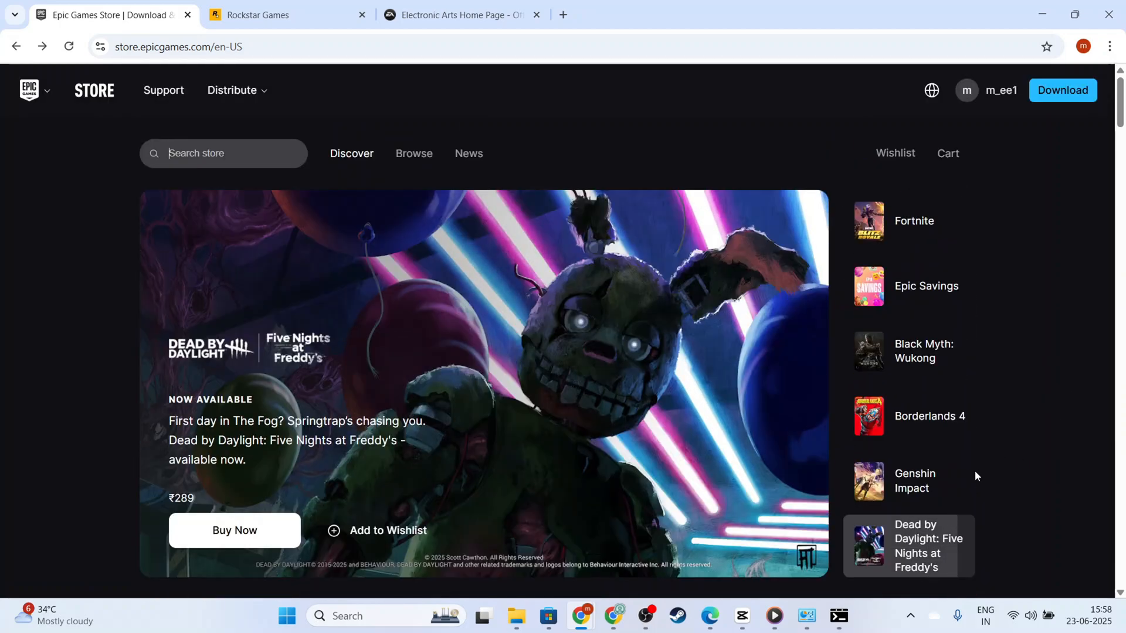
mouse_move(946, 295)
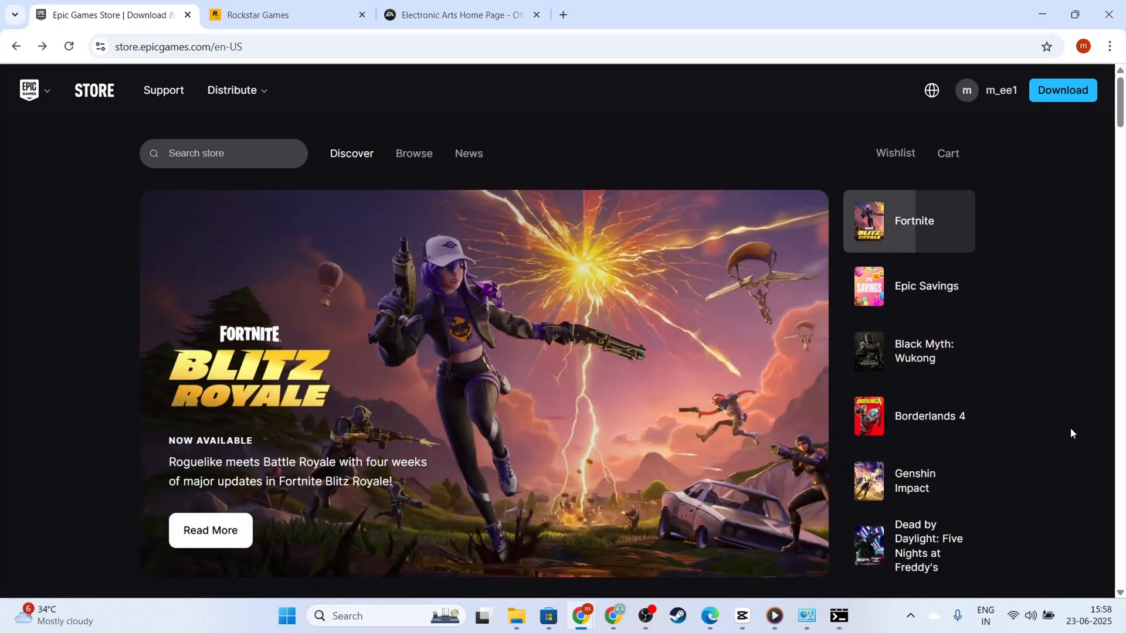
mouse_move(1108, 246)
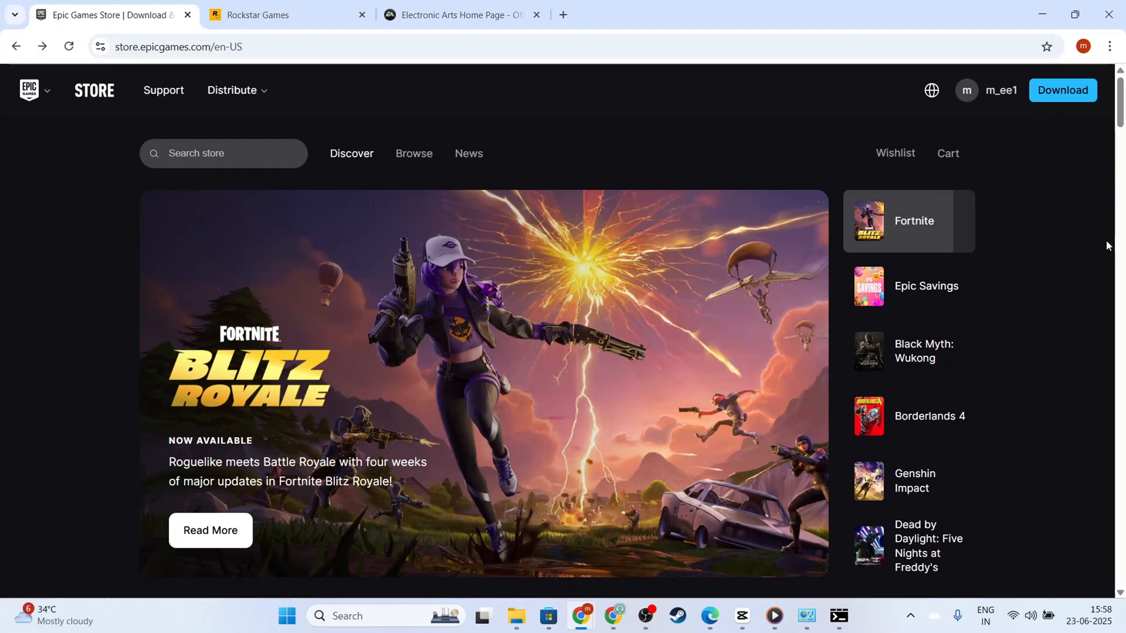
click(926, 286)
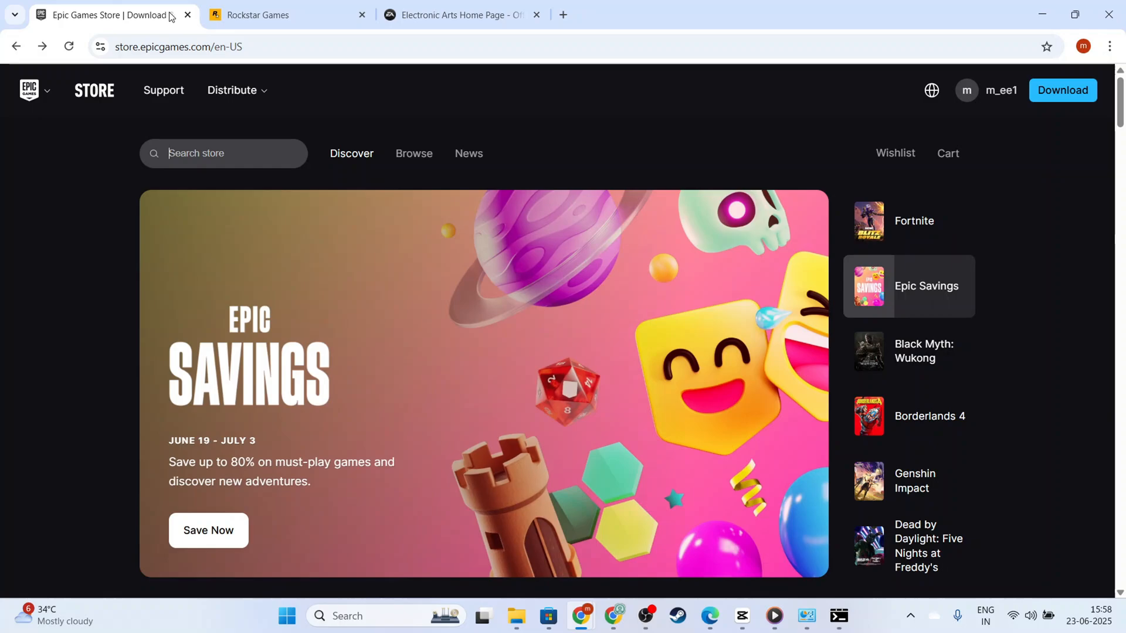
mouse_move(187, 16)
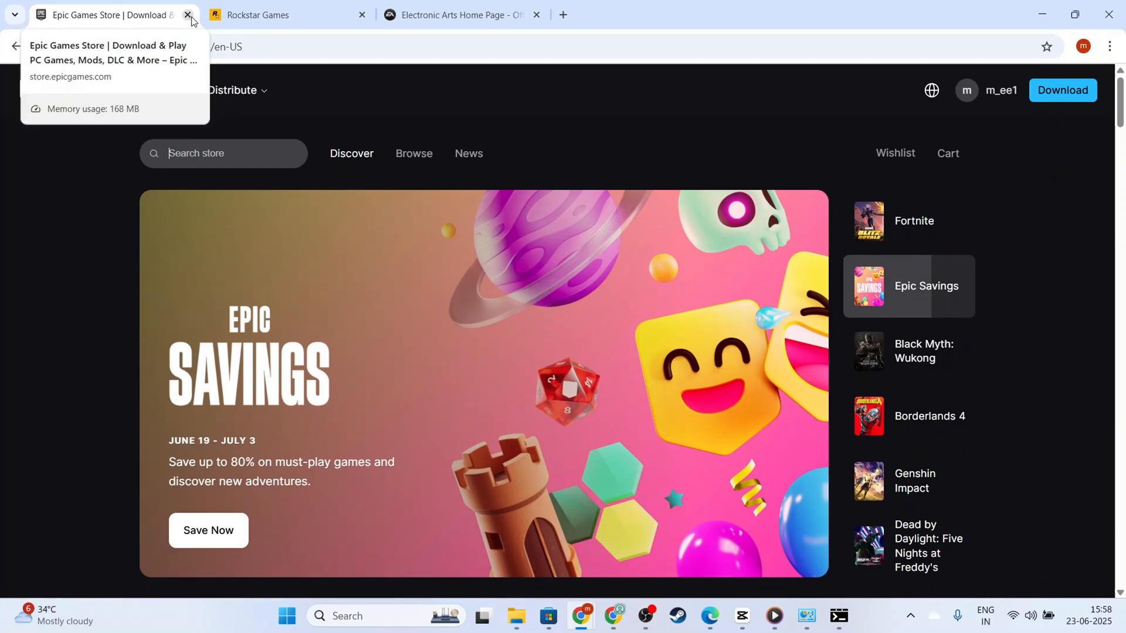
mouse_move(61, 94)
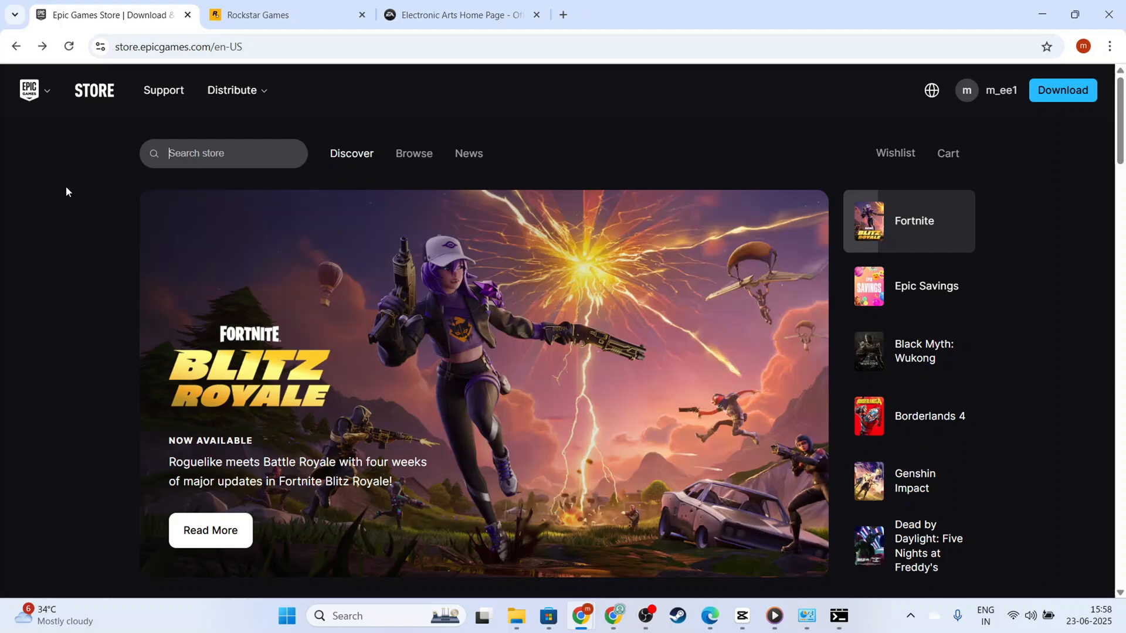
mouse_move(581, 568)
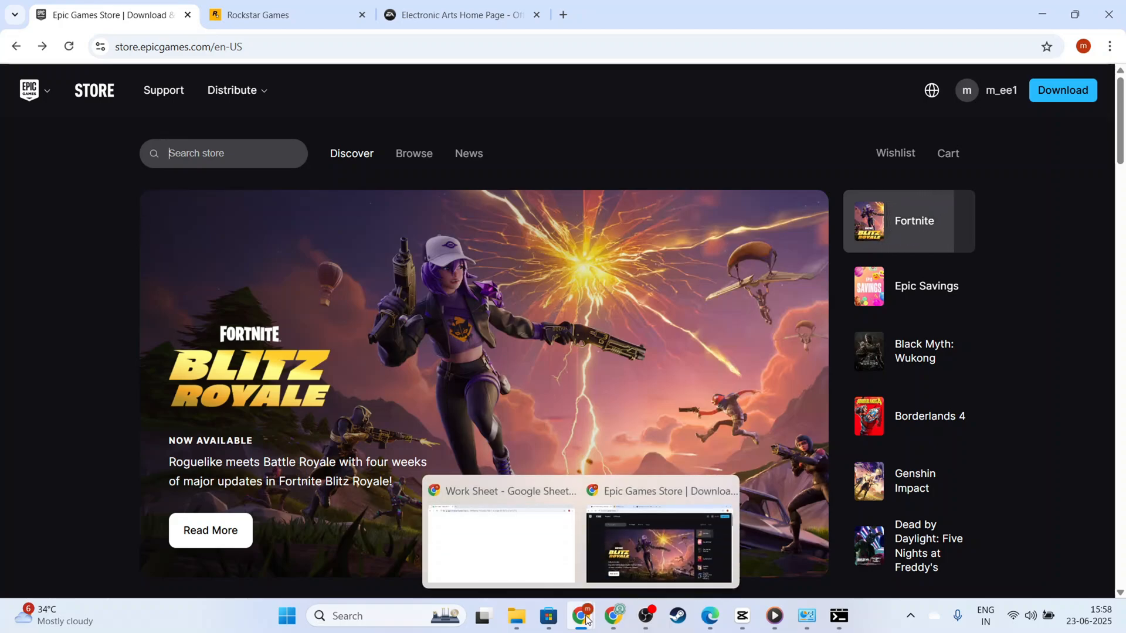
Step: Check Chrome's recent pages, visit the Electronic Arts tab, then return to Epic Games Store
right_click(581, 616)
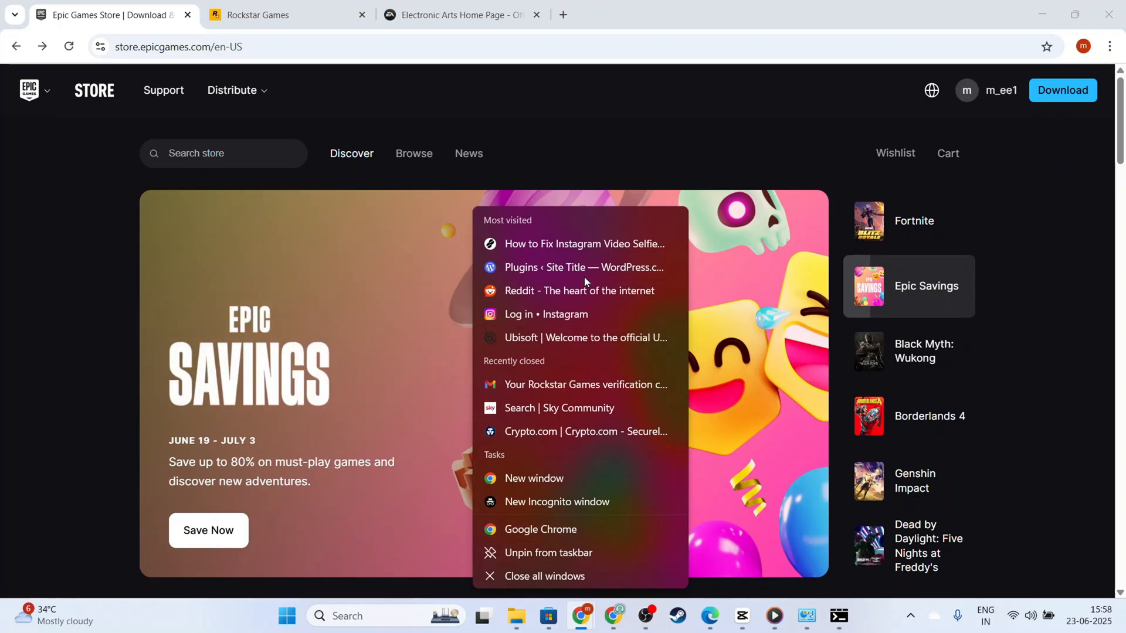
click(203, 630)
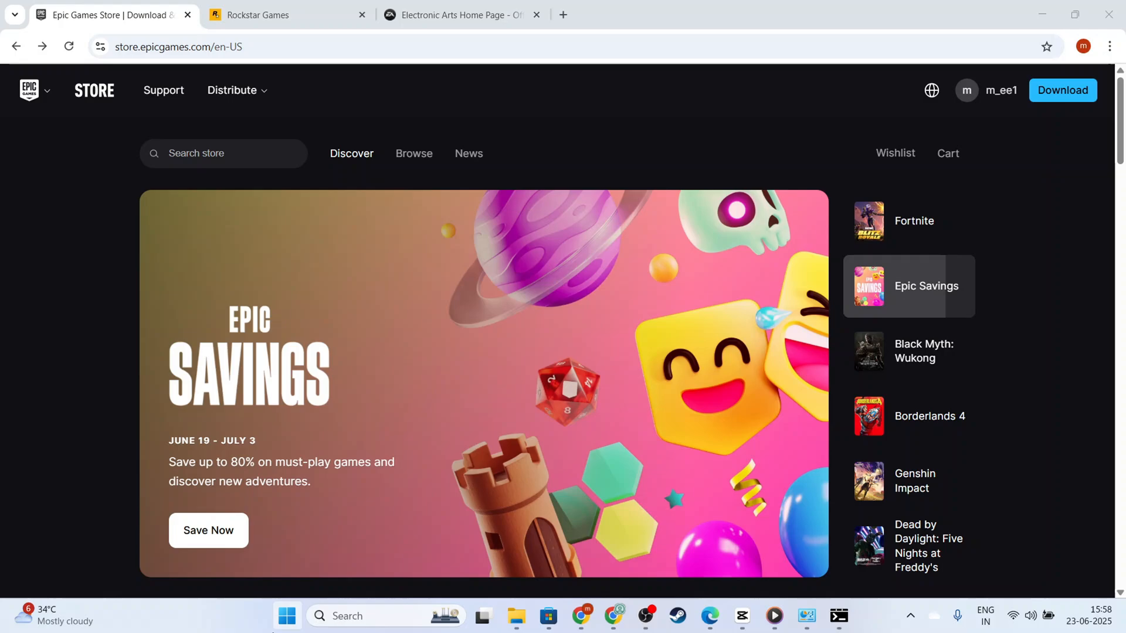
mouse_move(202, 620)
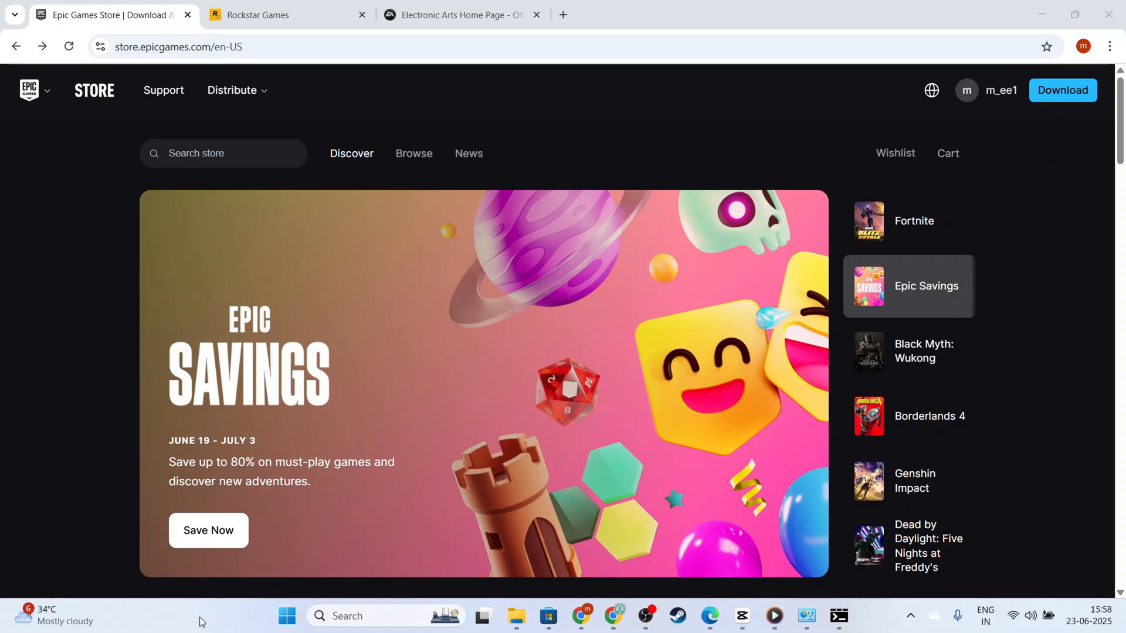
mouse_move(608, 154)
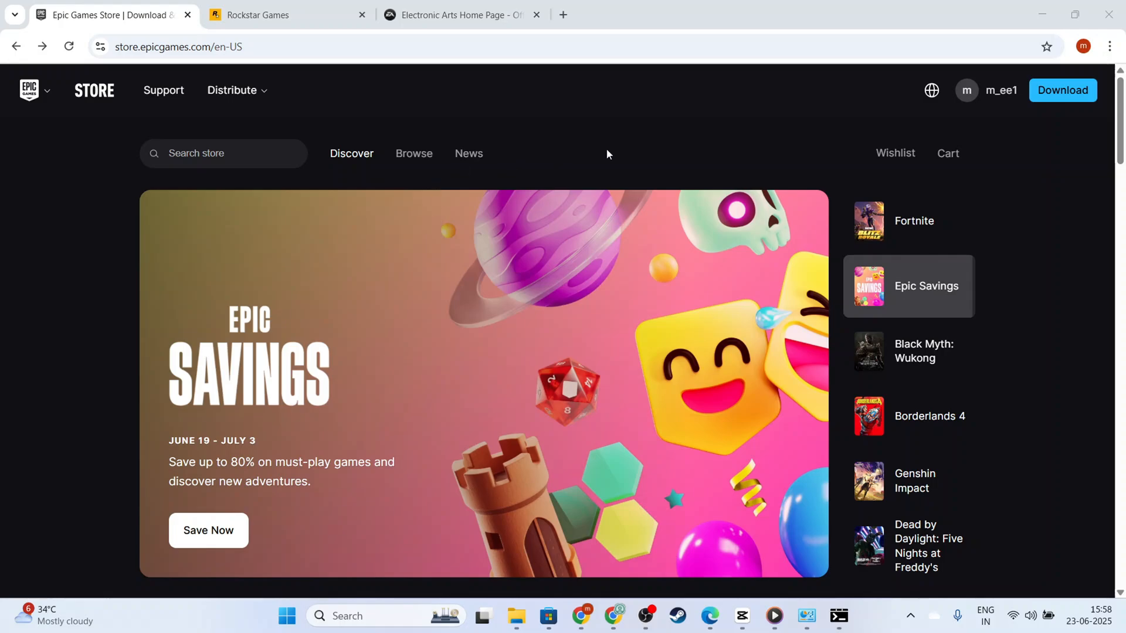
mouse_move(602, 168)
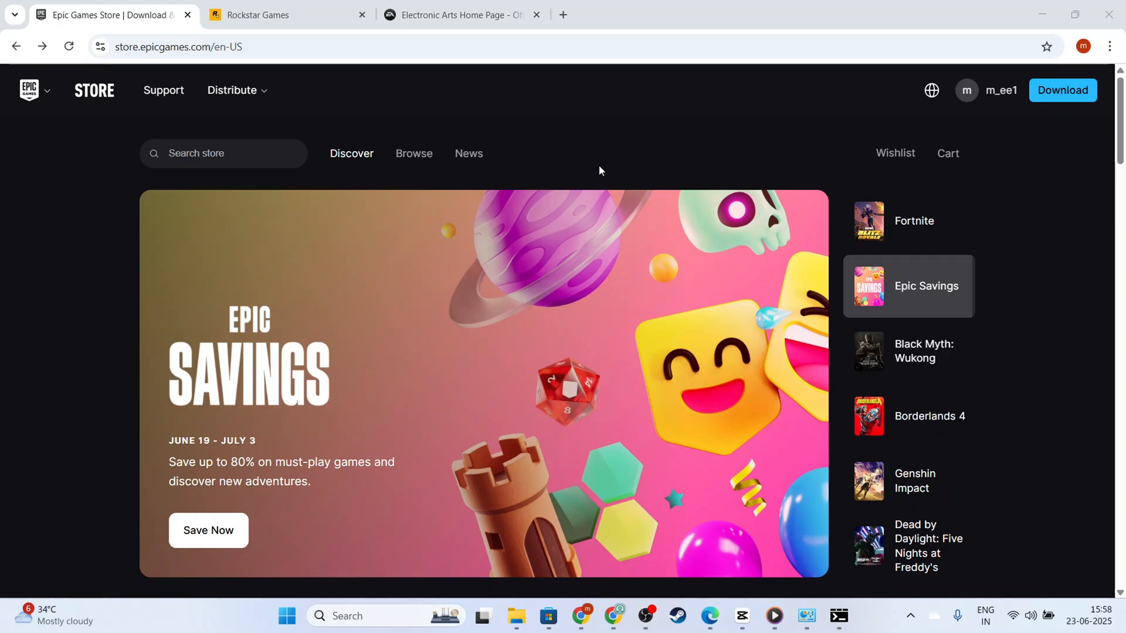
mouse_move(539, 123)
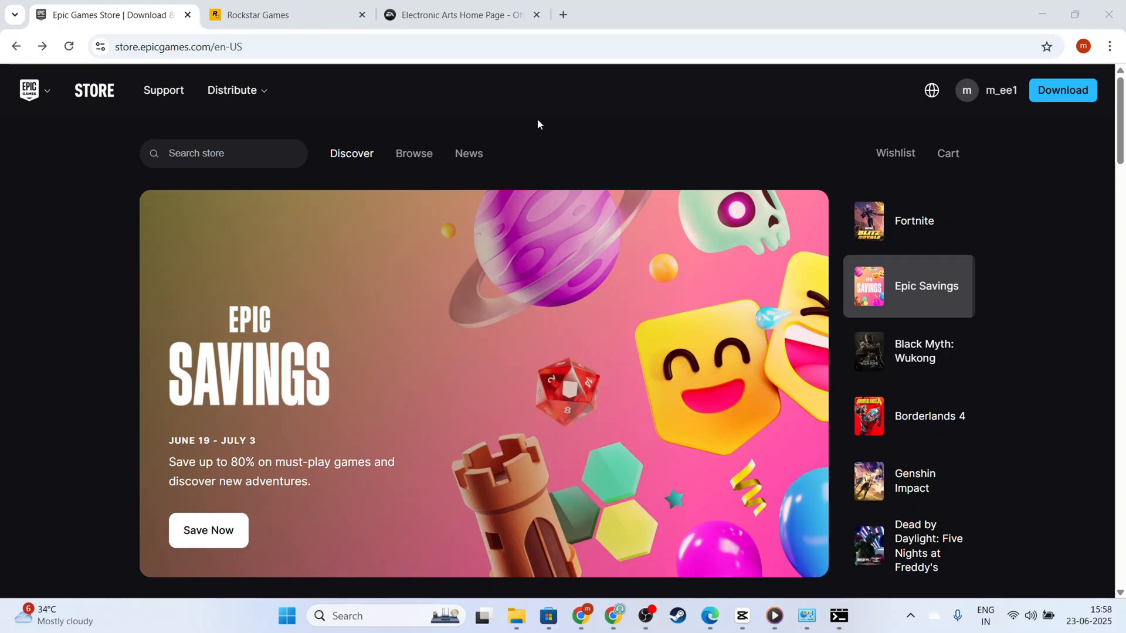
click(458, 15)
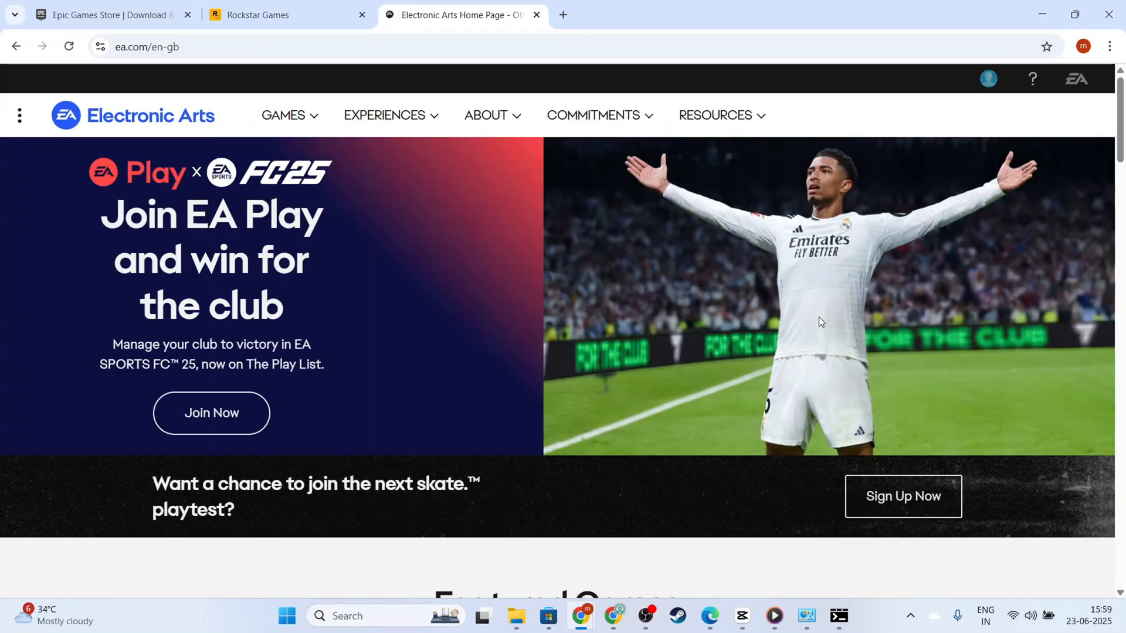
click(106, 15)
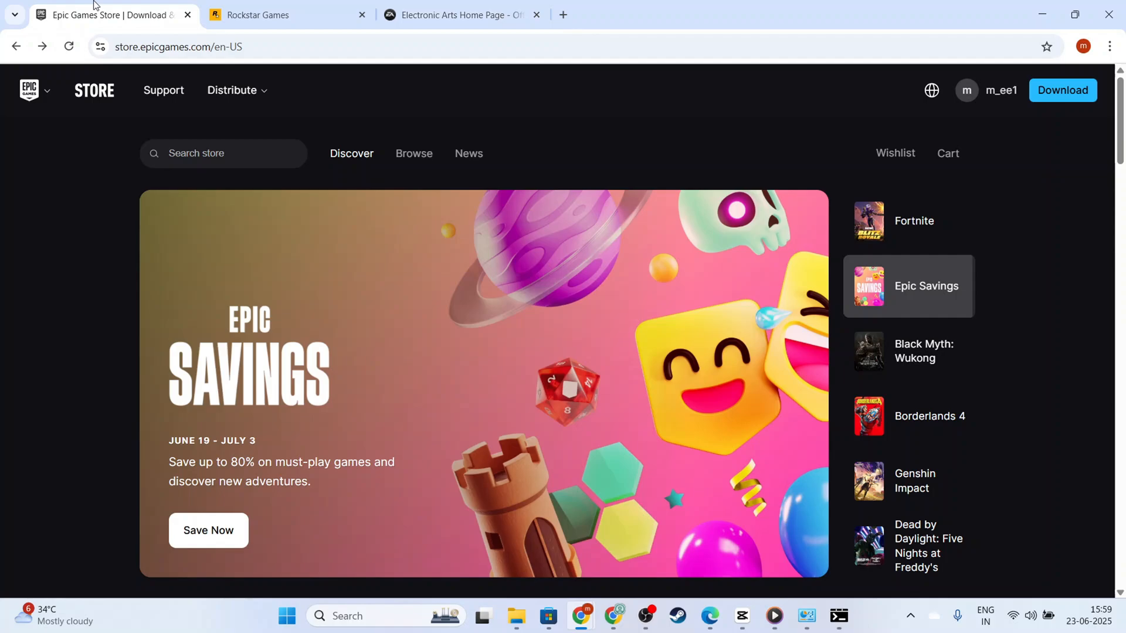
Step: Bring up Control Panel's System and Security settings
click(919, 351)
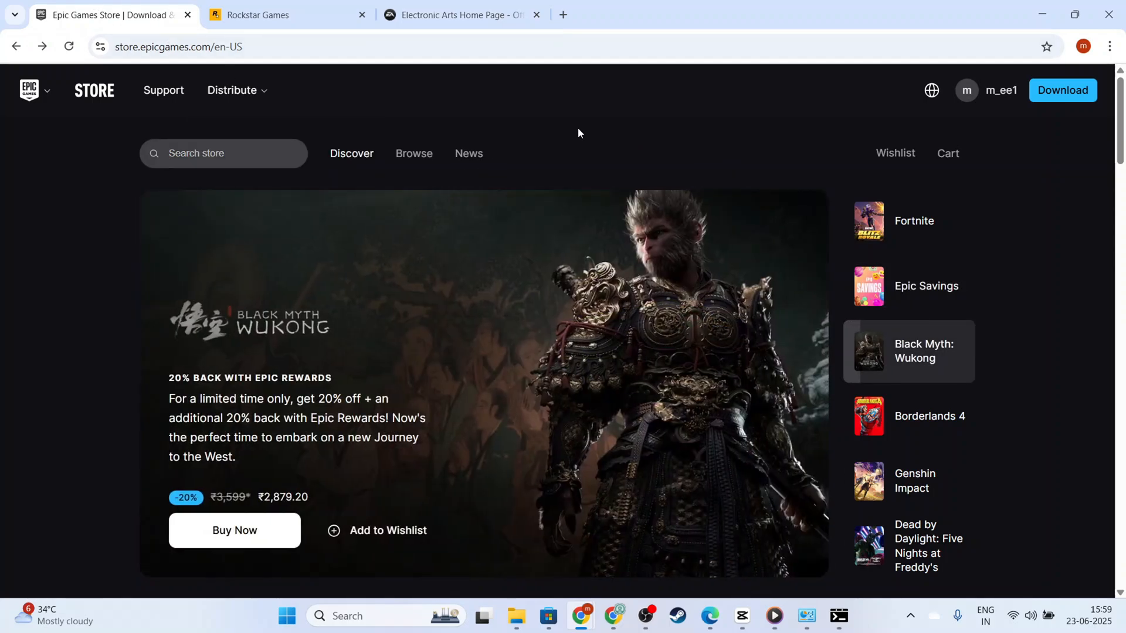
mouse_move(641, 164)
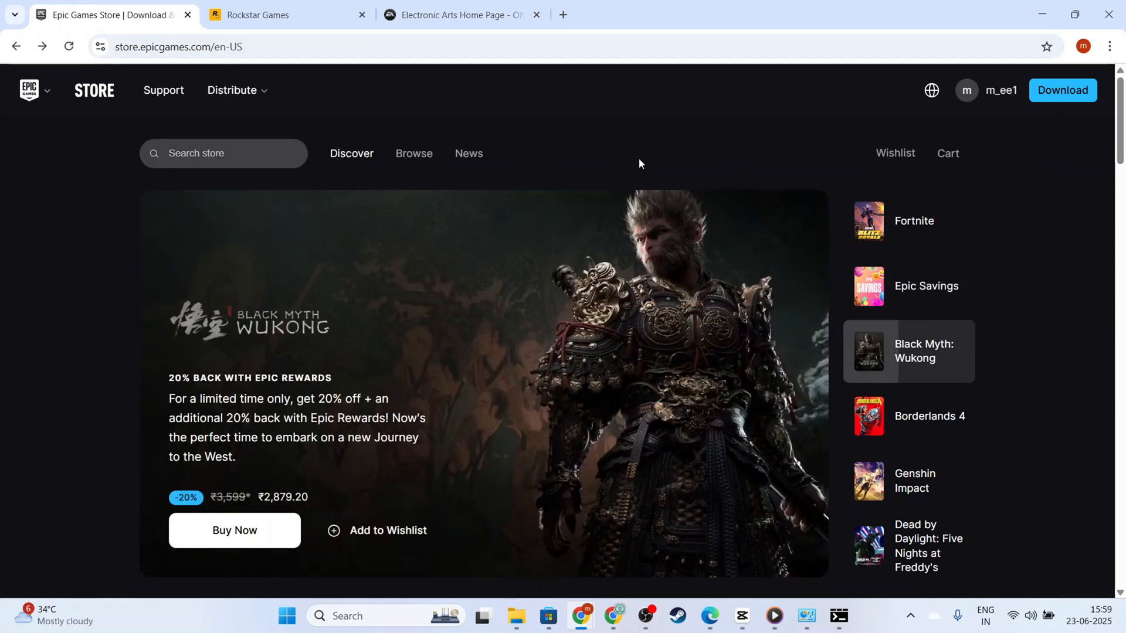
mouse_move(676, 169)
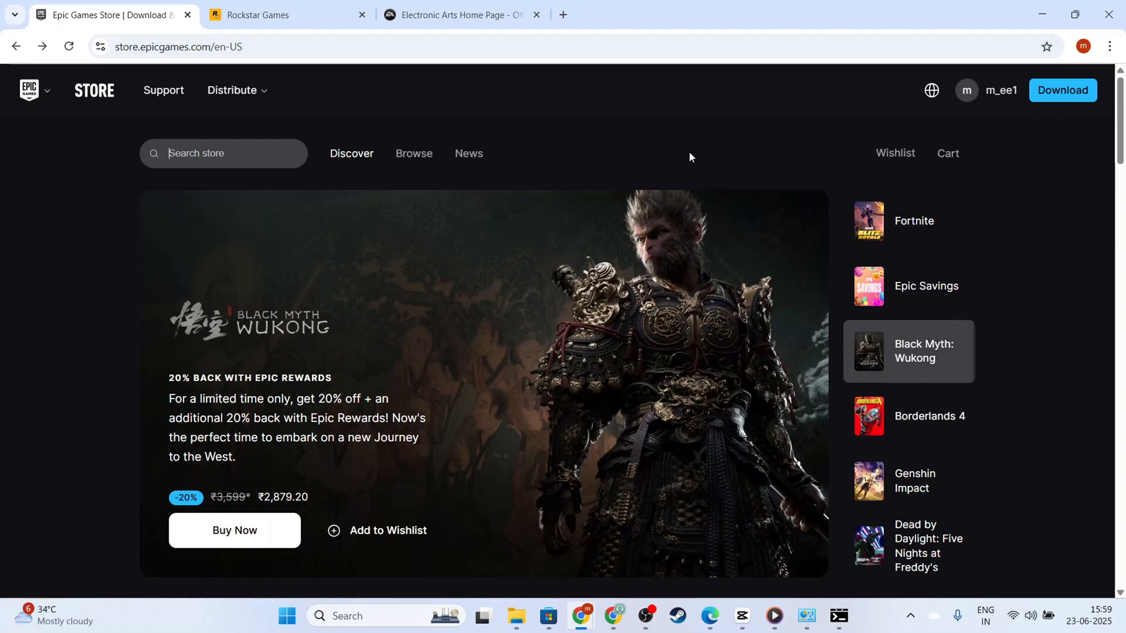
click(930, 416)
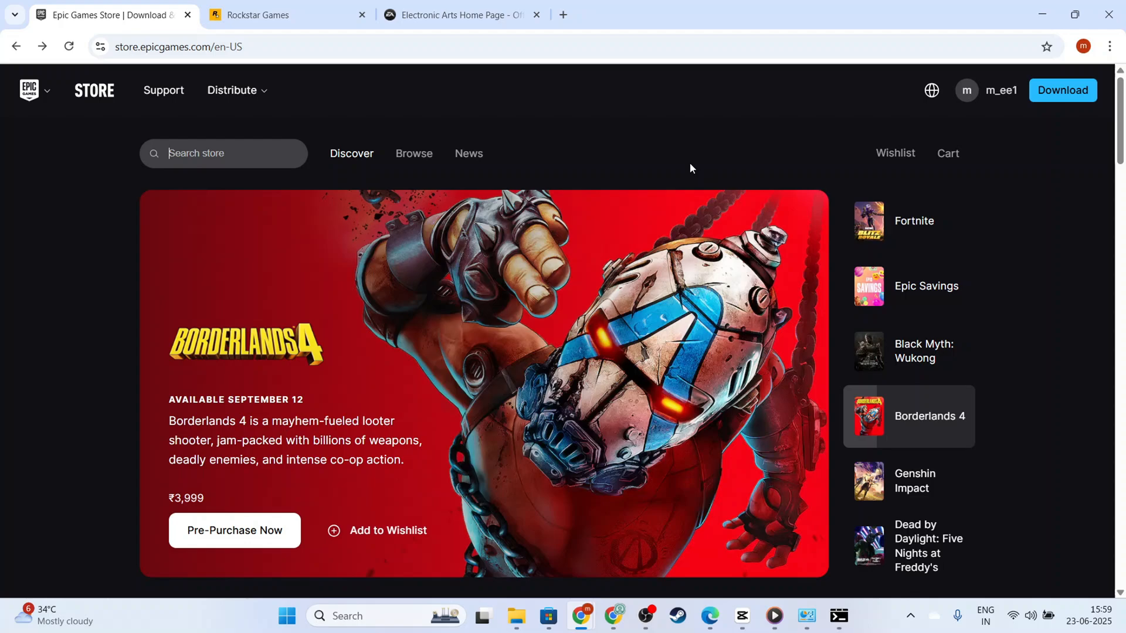
mouse_move(304, 200)
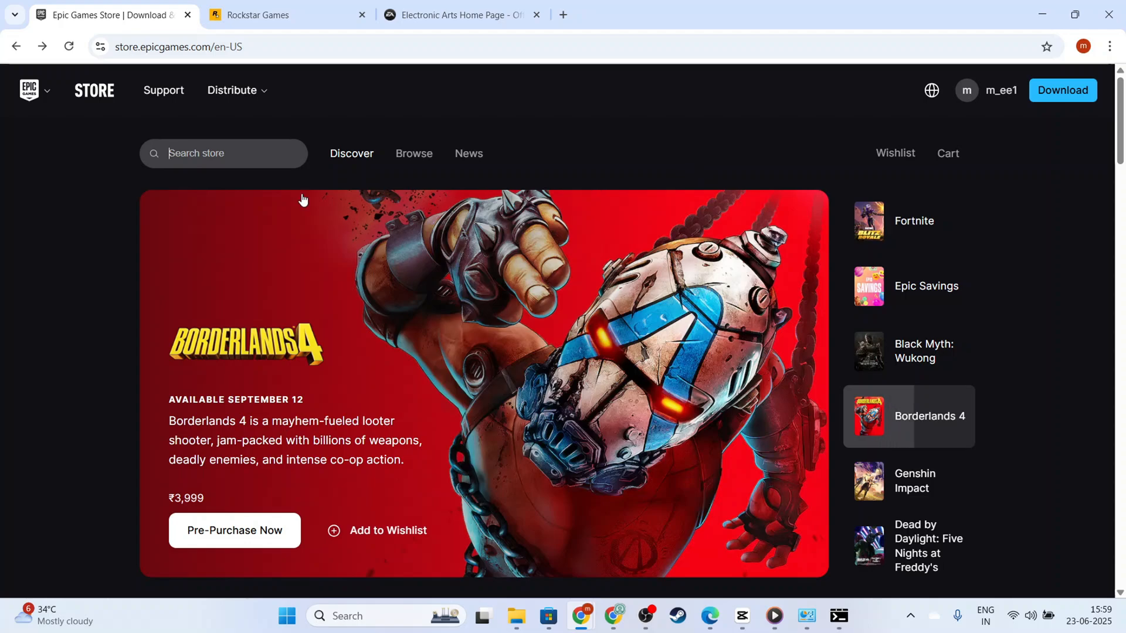
mouse_move(797, 591)
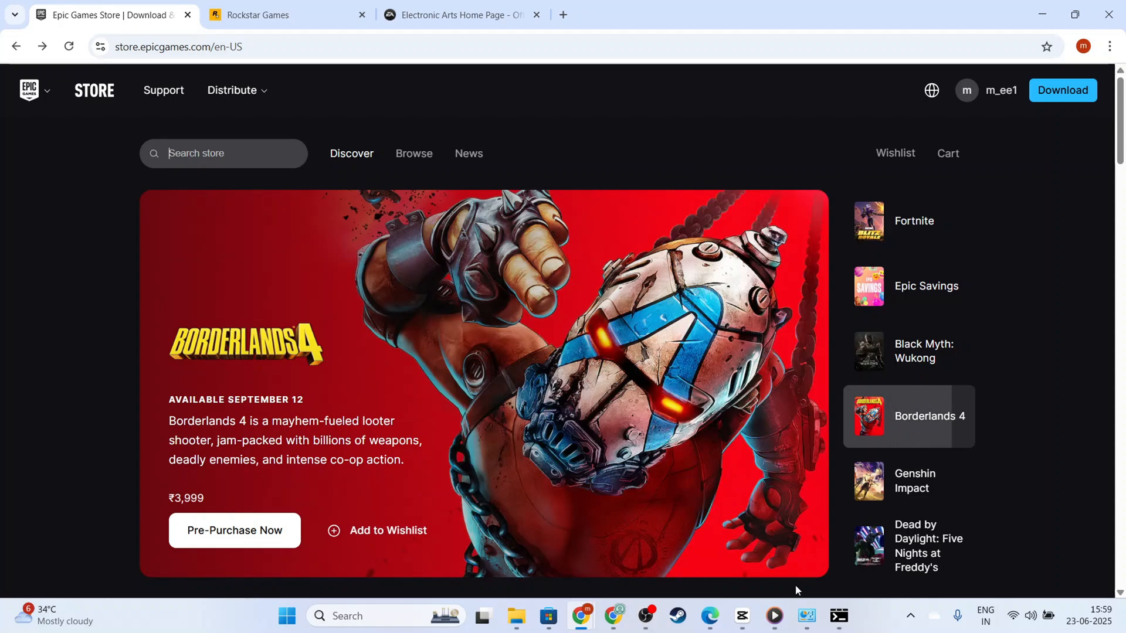
click(806, 616)
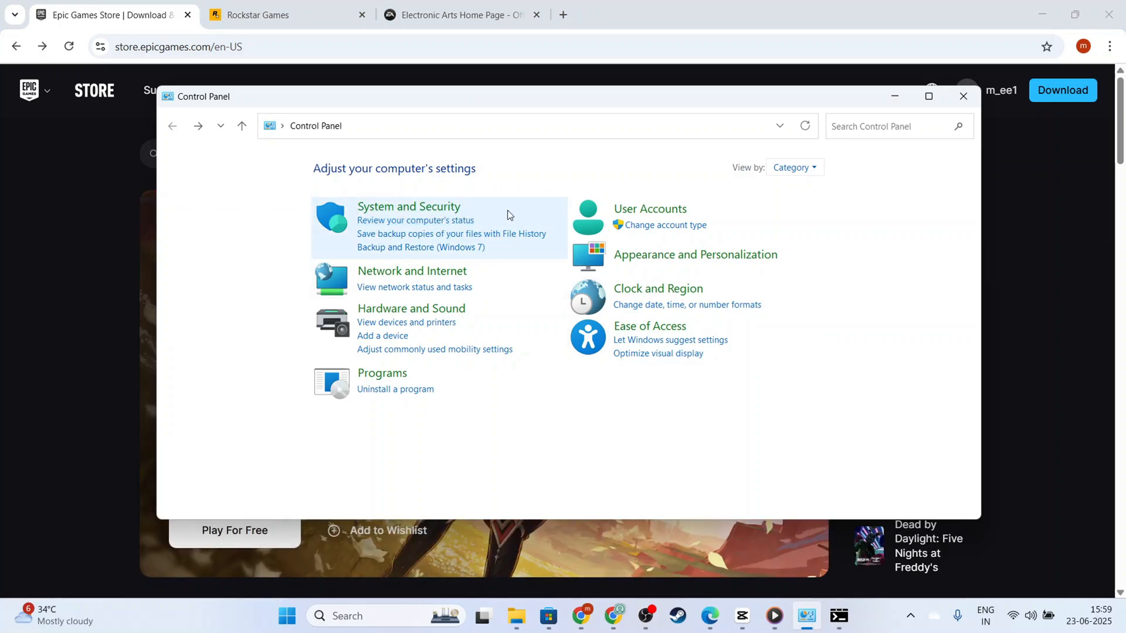
click(408, 206)
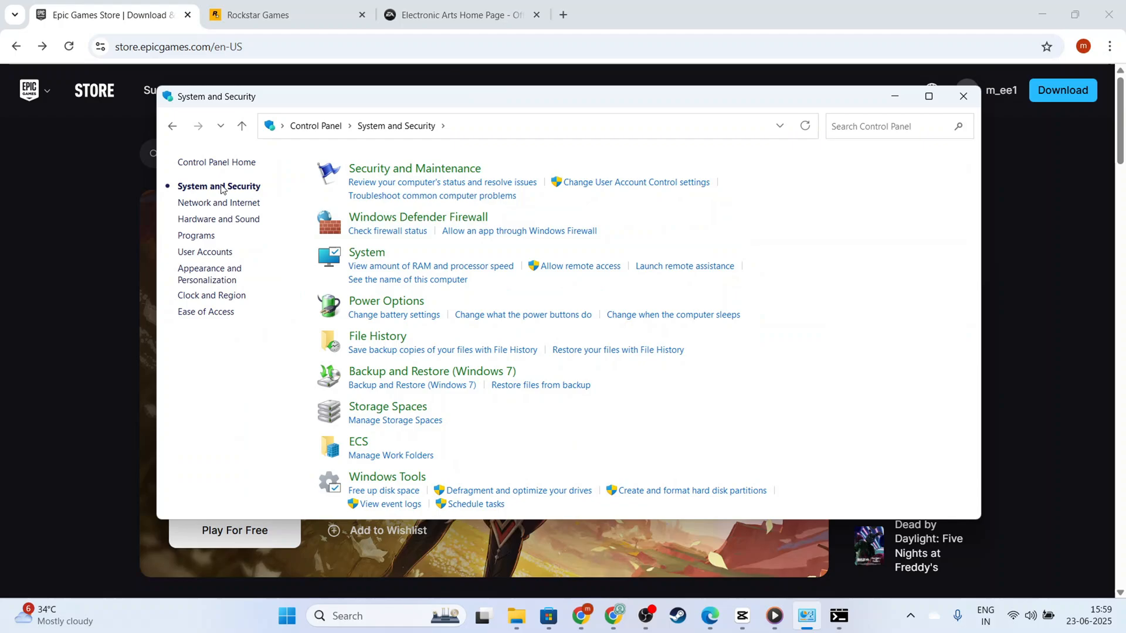
mouse_move(519, 231)
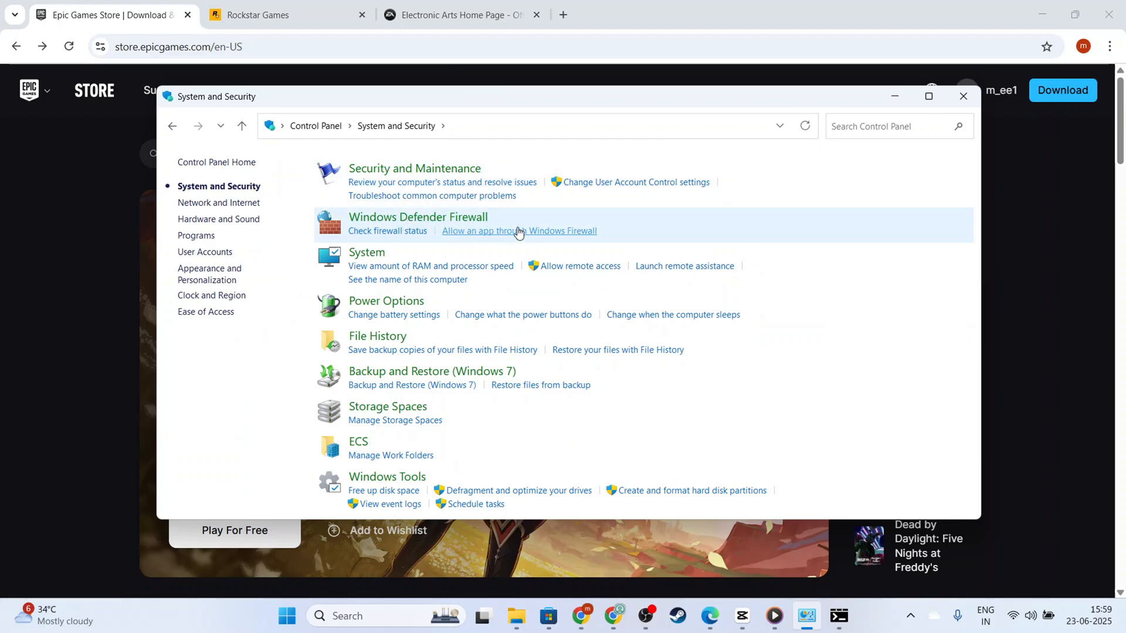
mouse_move(503, 235)
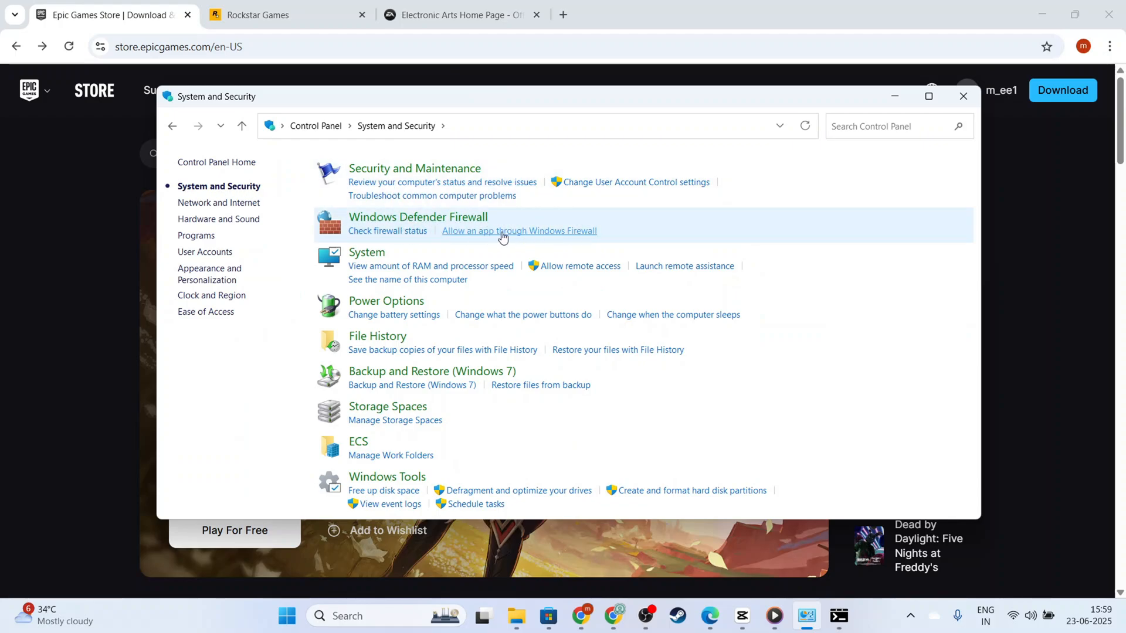
Step: Browse the apps allowed through Windows Firewall and cancel without changes
click(517, 231)
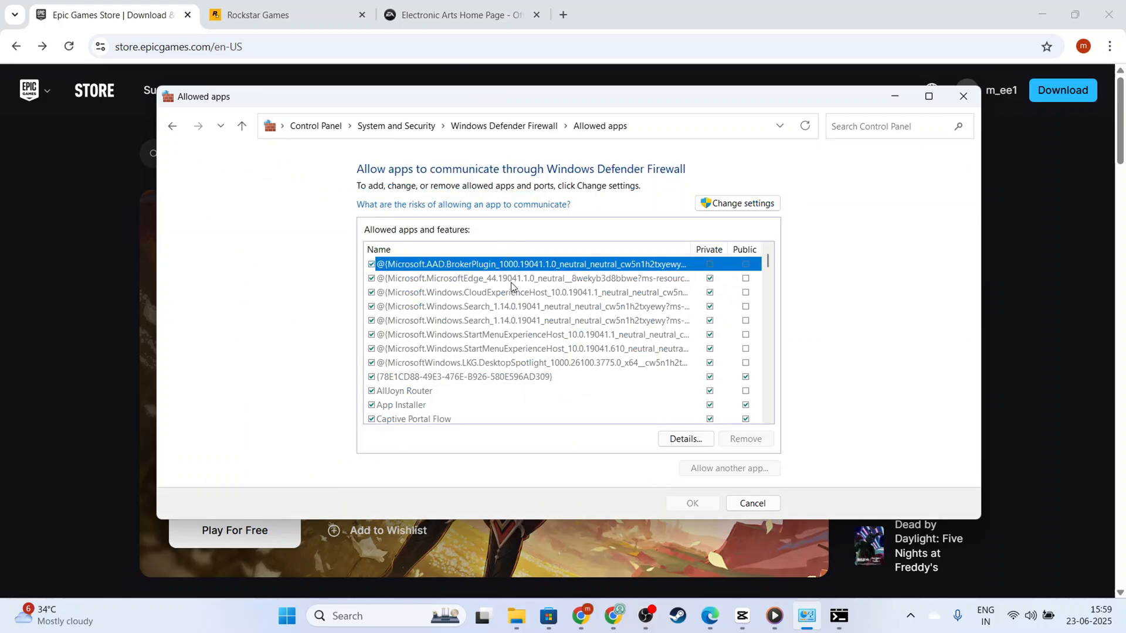
scroll(down, 3)
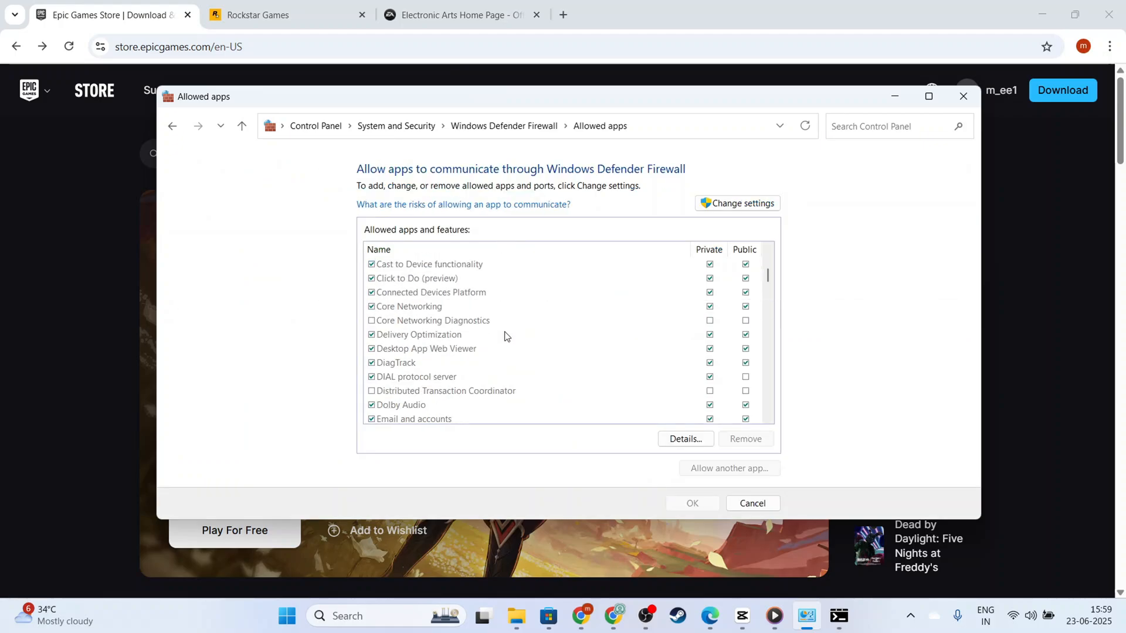
scroll(down, 3)
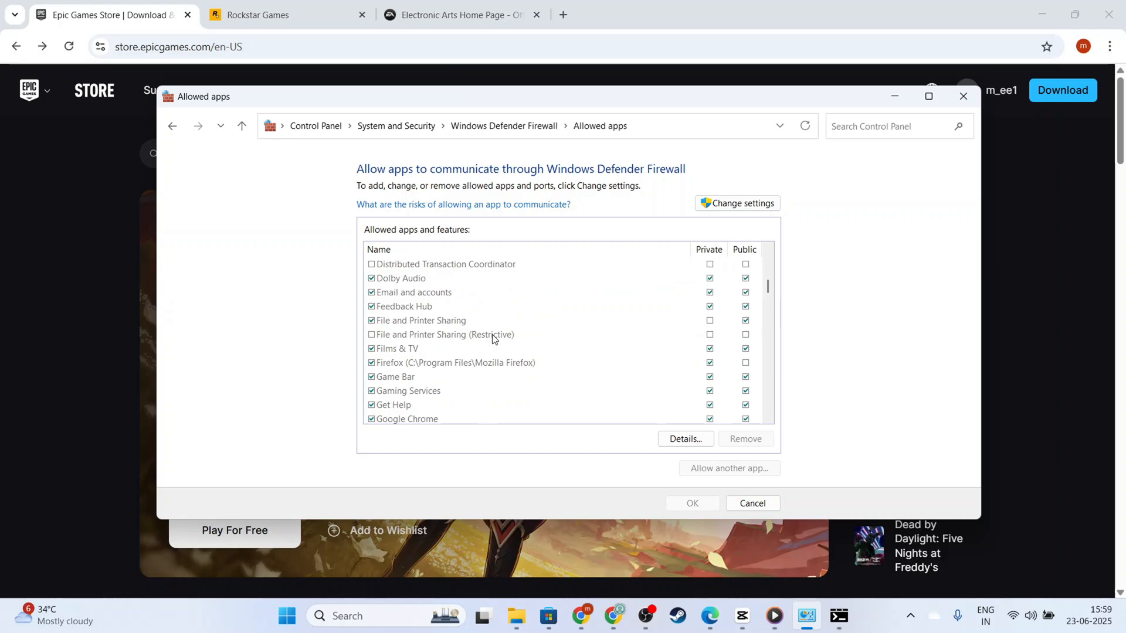
scroll(down, 3)
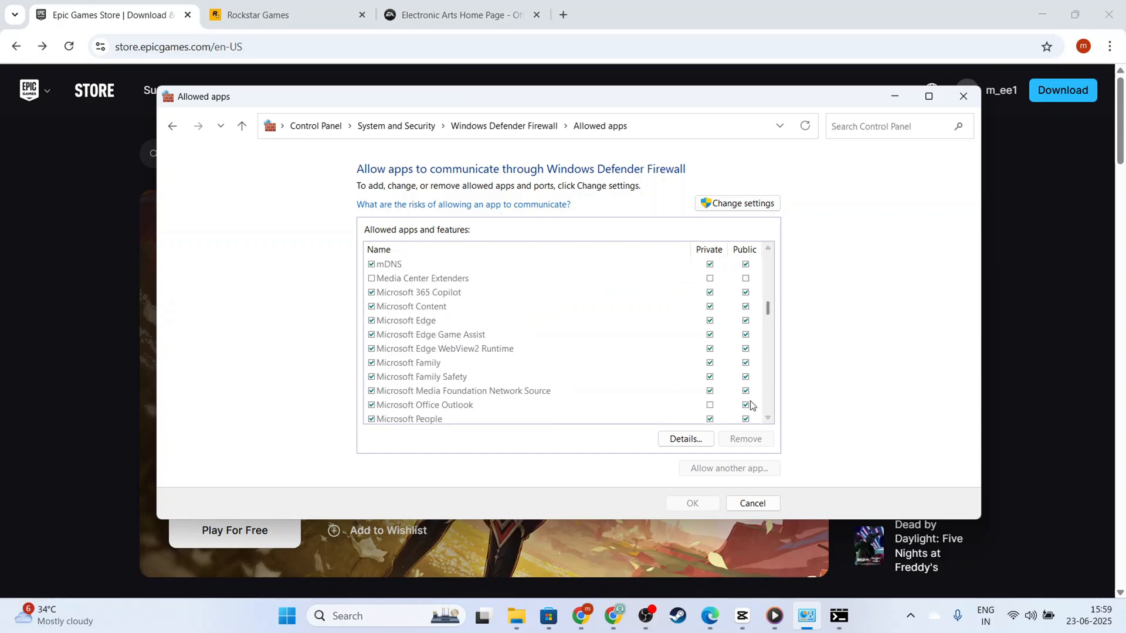
scroll(down, 3)
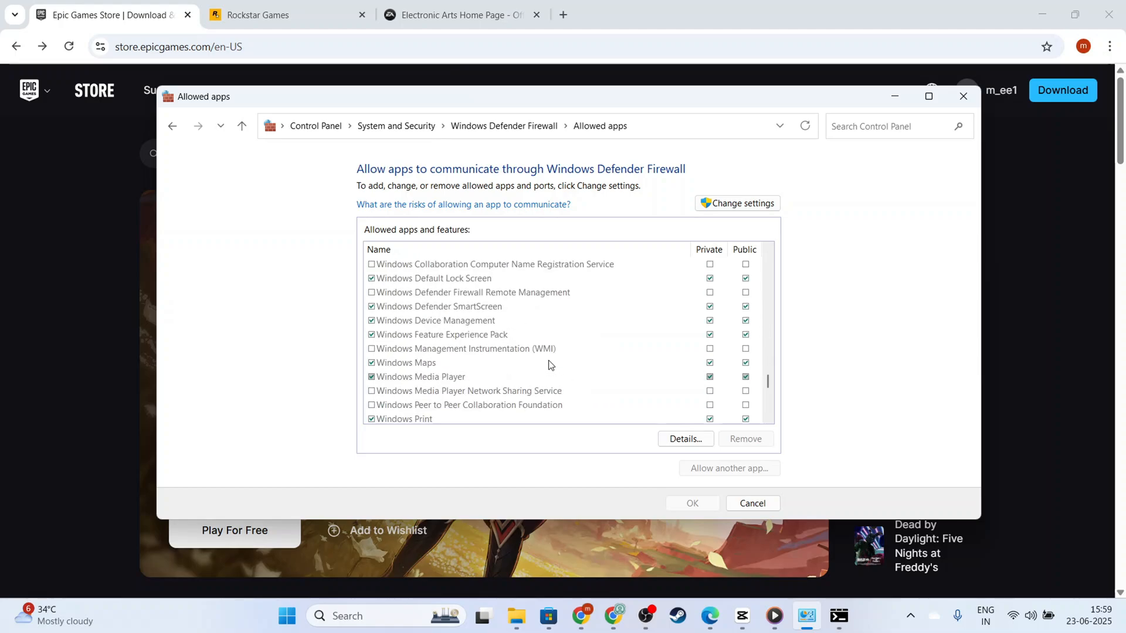
scroll(down, 3)
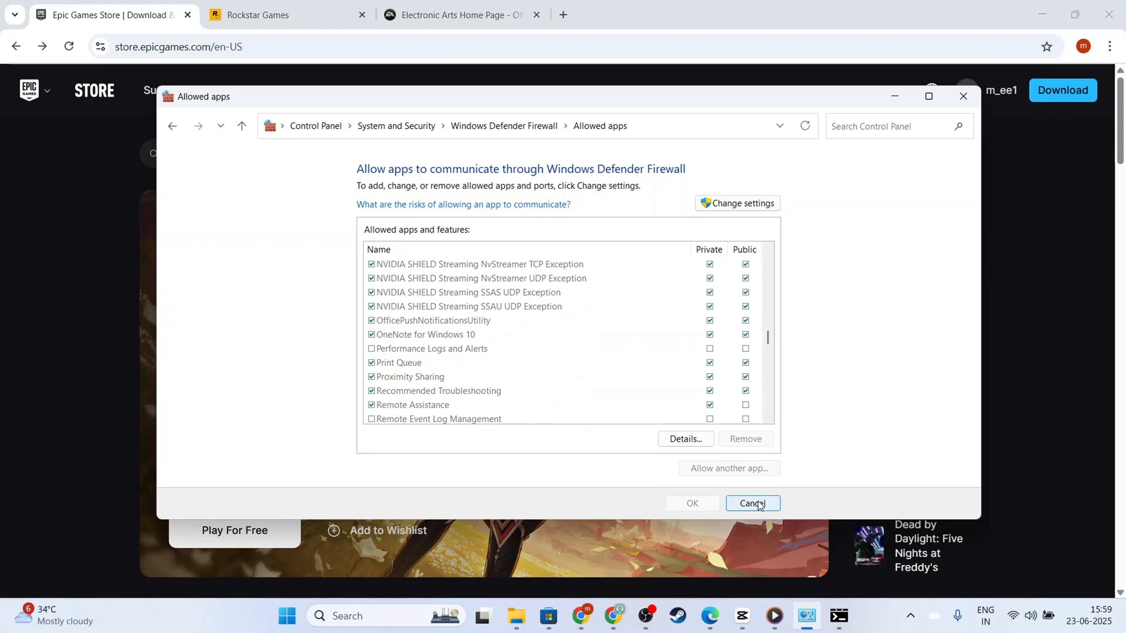
click(753, 503)
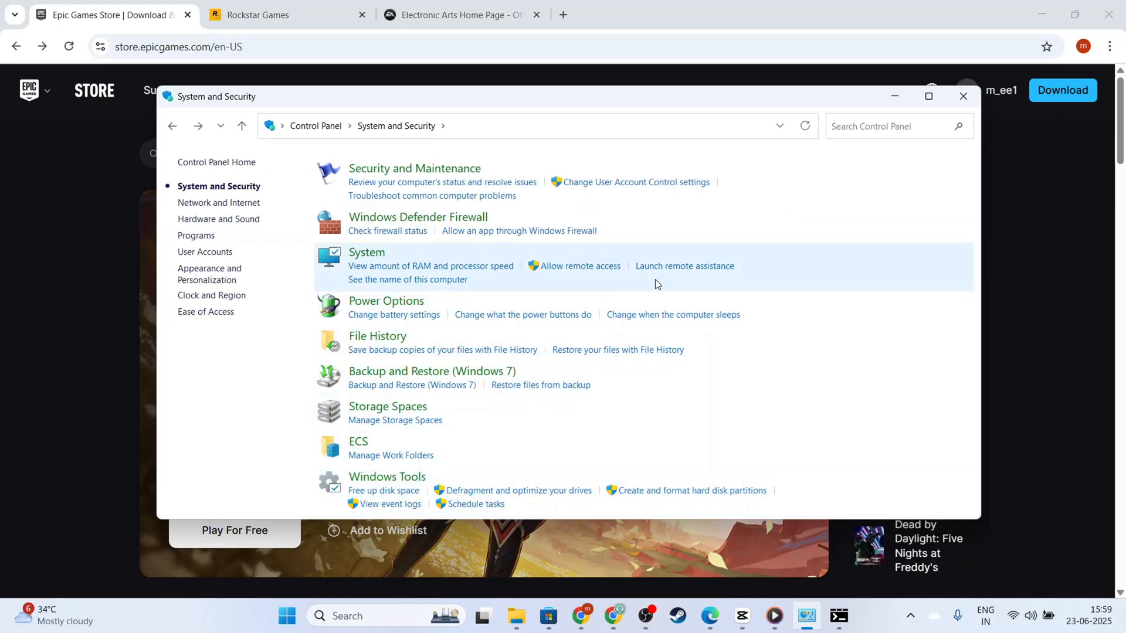
Step: Close Control Panel and launch Command Prompt through the Win+R Run box
click(963, 96)
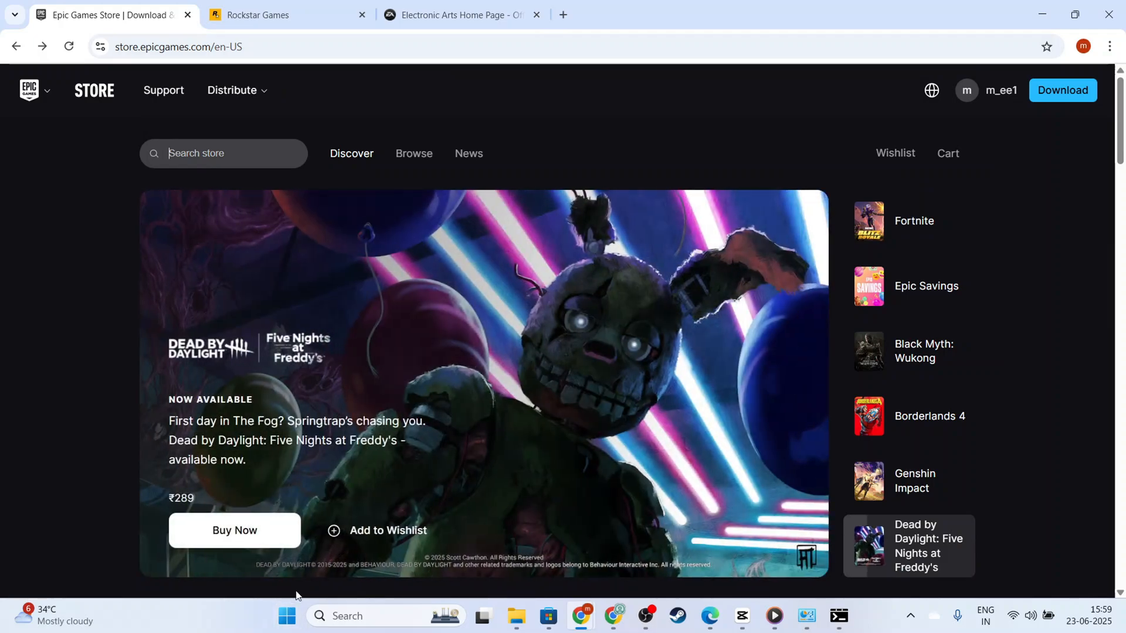
key(Win+r)
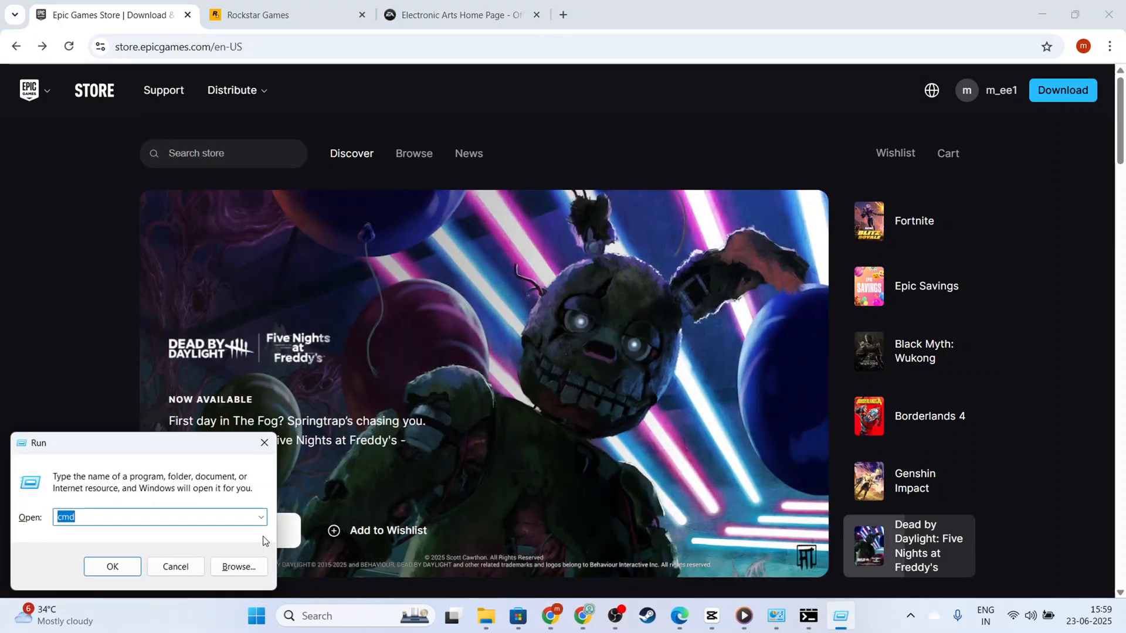
click(175, 566)
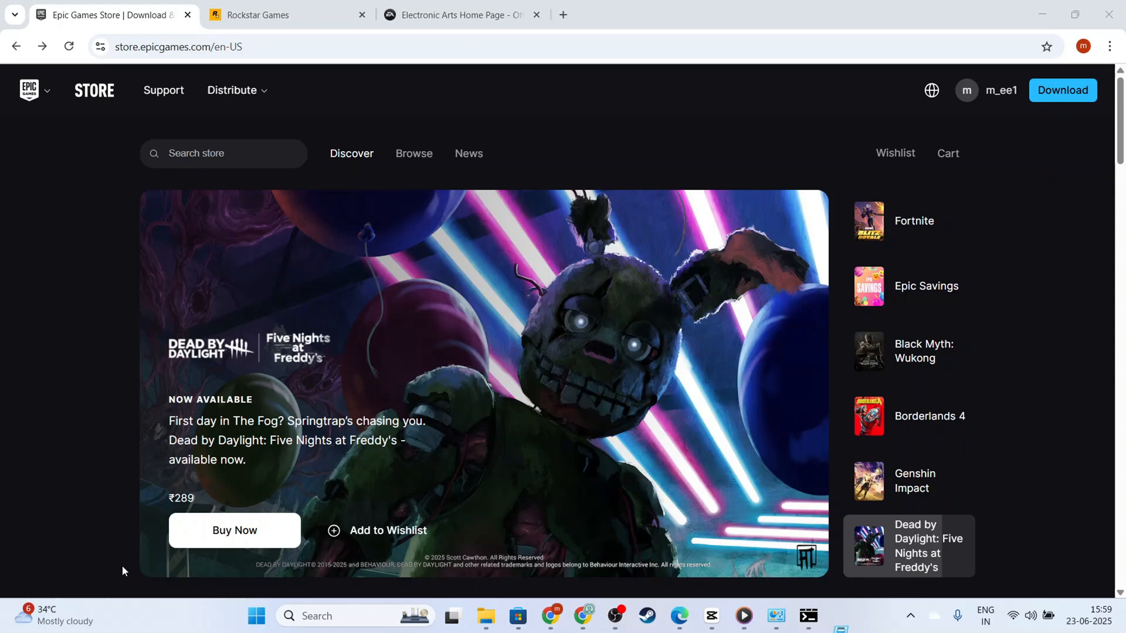
click(810, 615)
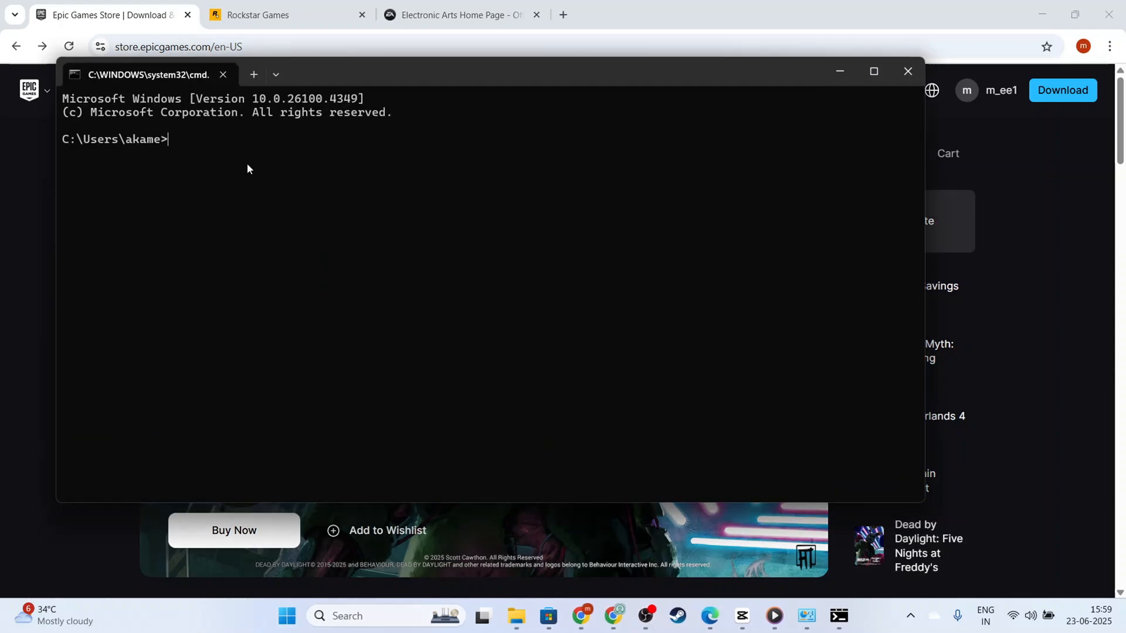
Step: Try flushdns, then run ipconfig to show the Wi-Fi IPv4 address 192.168.0.6
text(fl)
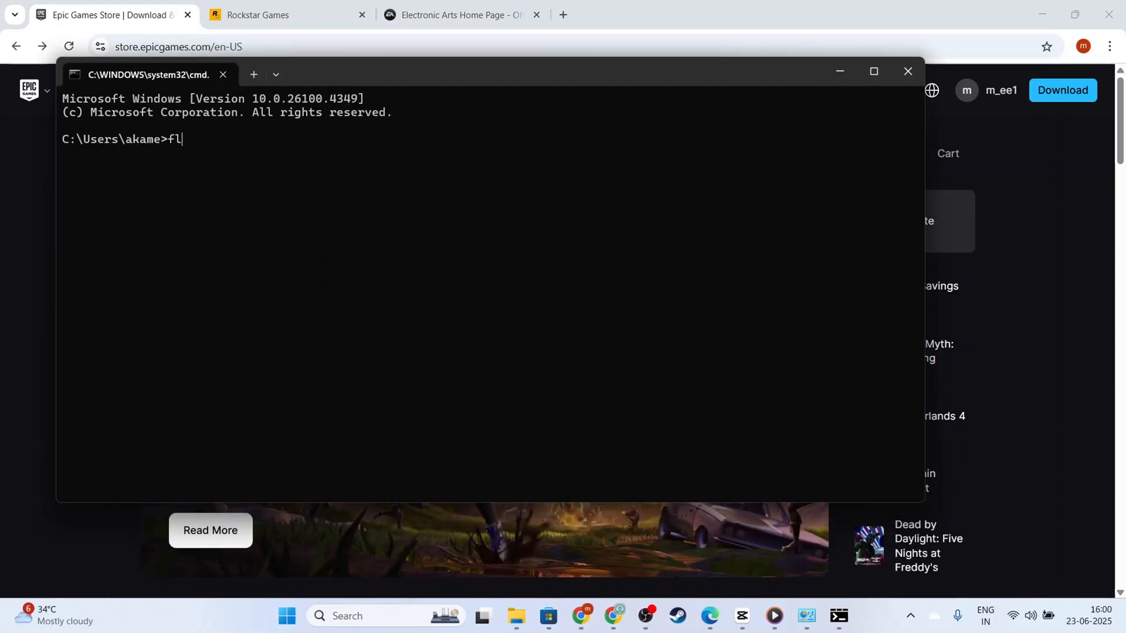
text(ushdns)
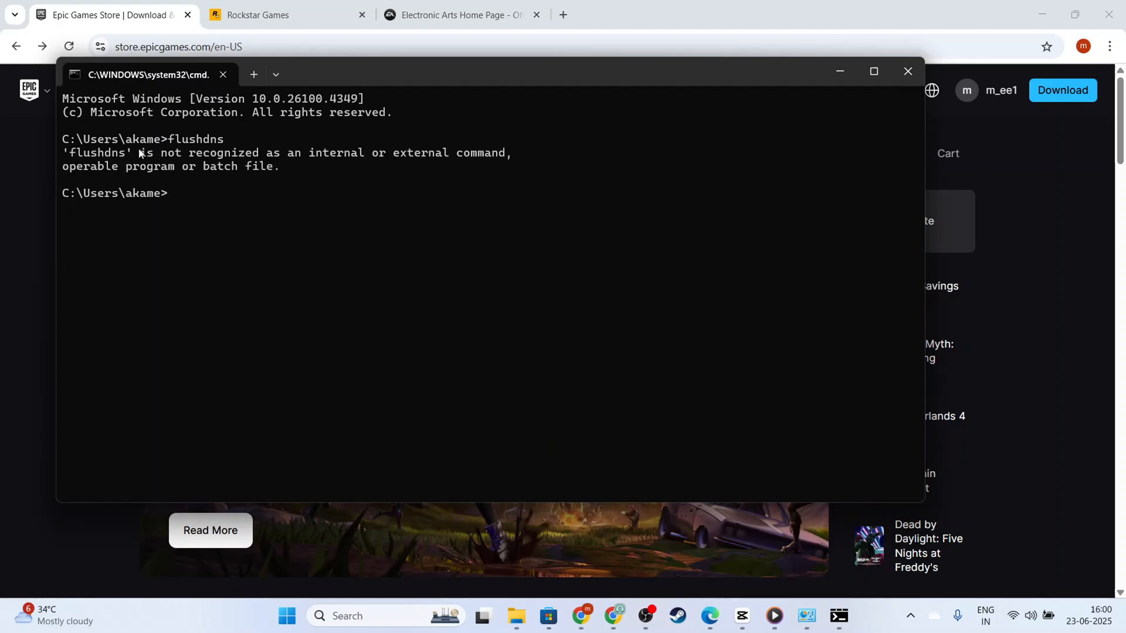
mouse_move(227, 211)
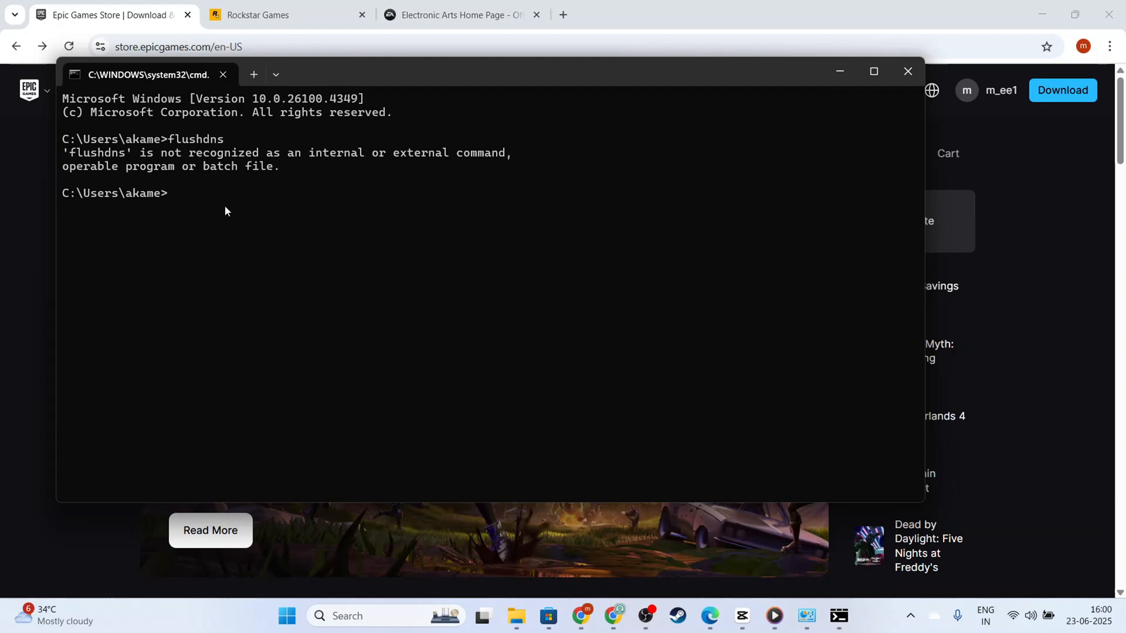
text(i)
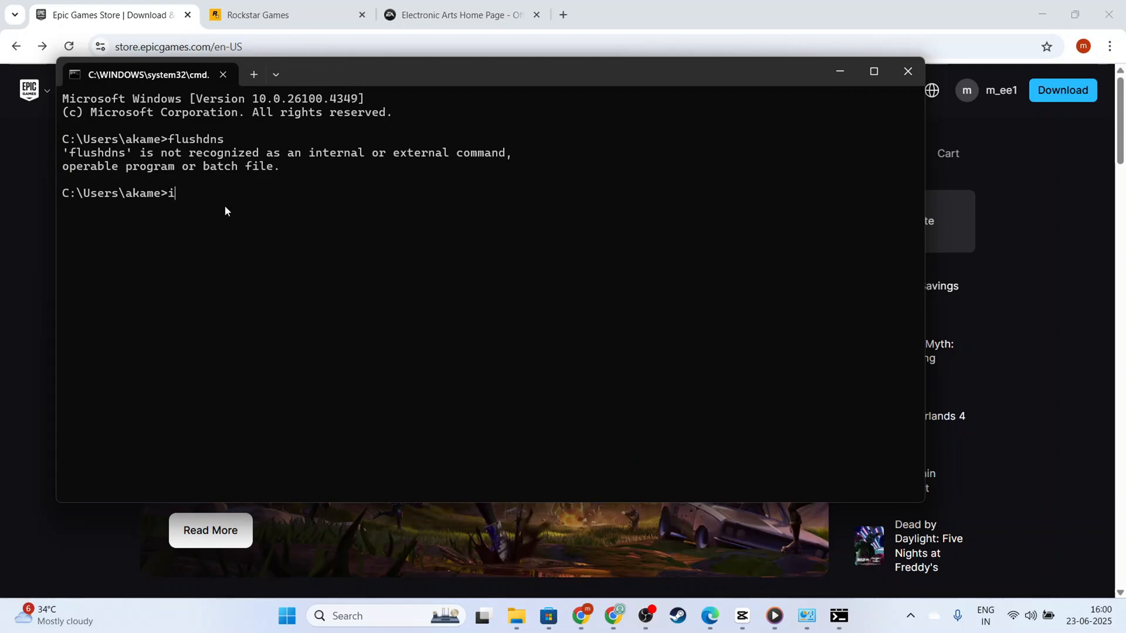
text(pco)
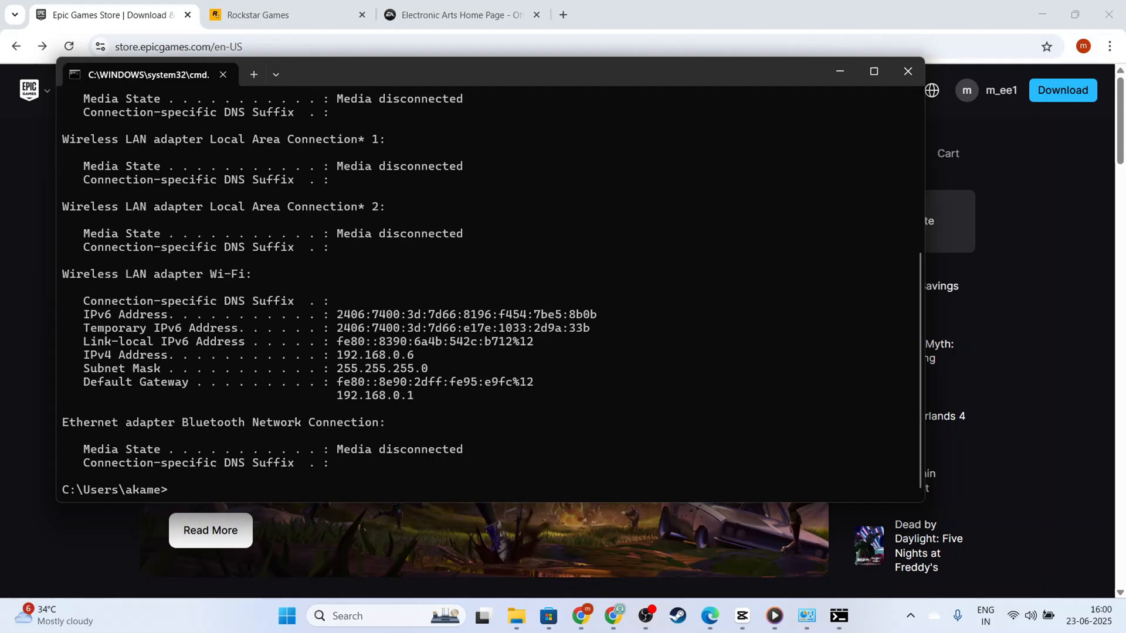
mouse_move(368, 458)
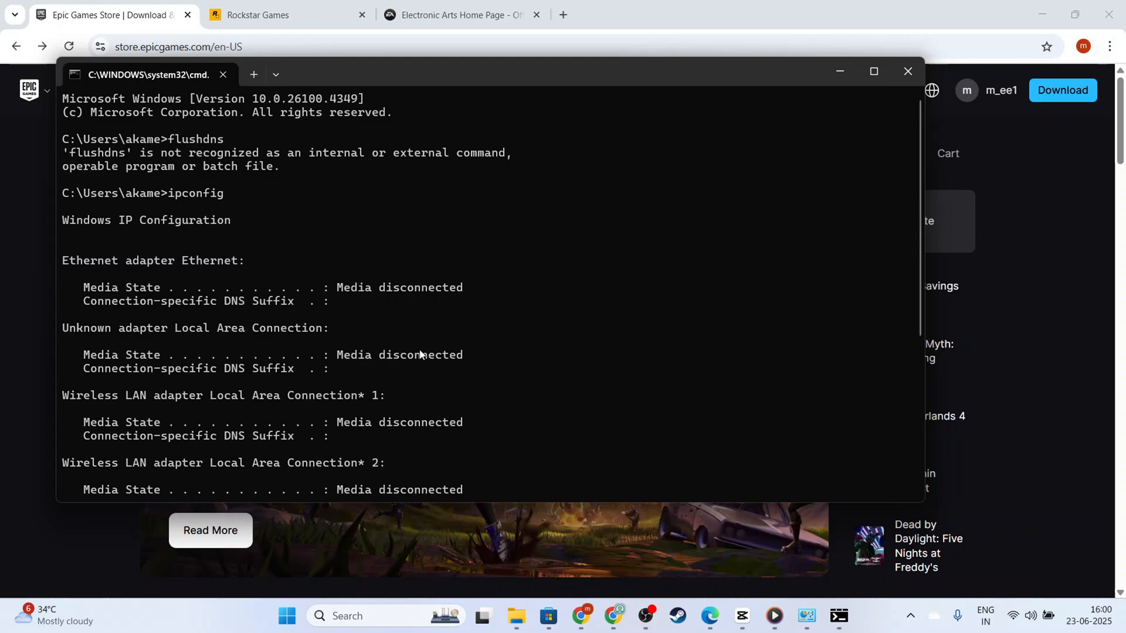
mouse_move(799, 142)
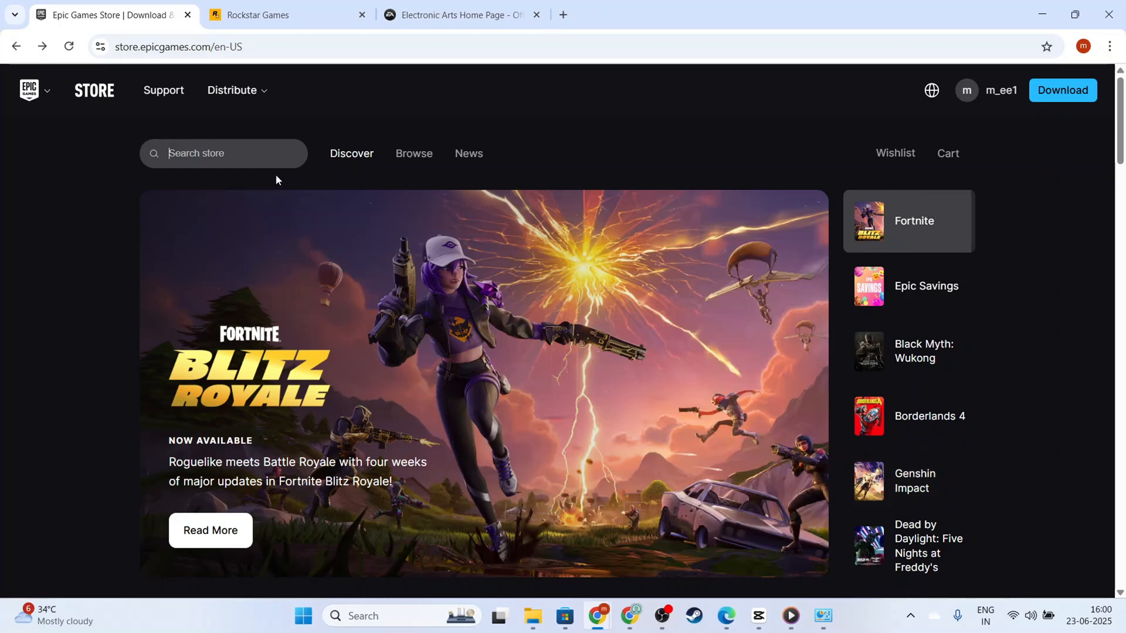
Step: Close Command Prompt, leaving the Epic Games Store Discover page showing
click(926, 286)
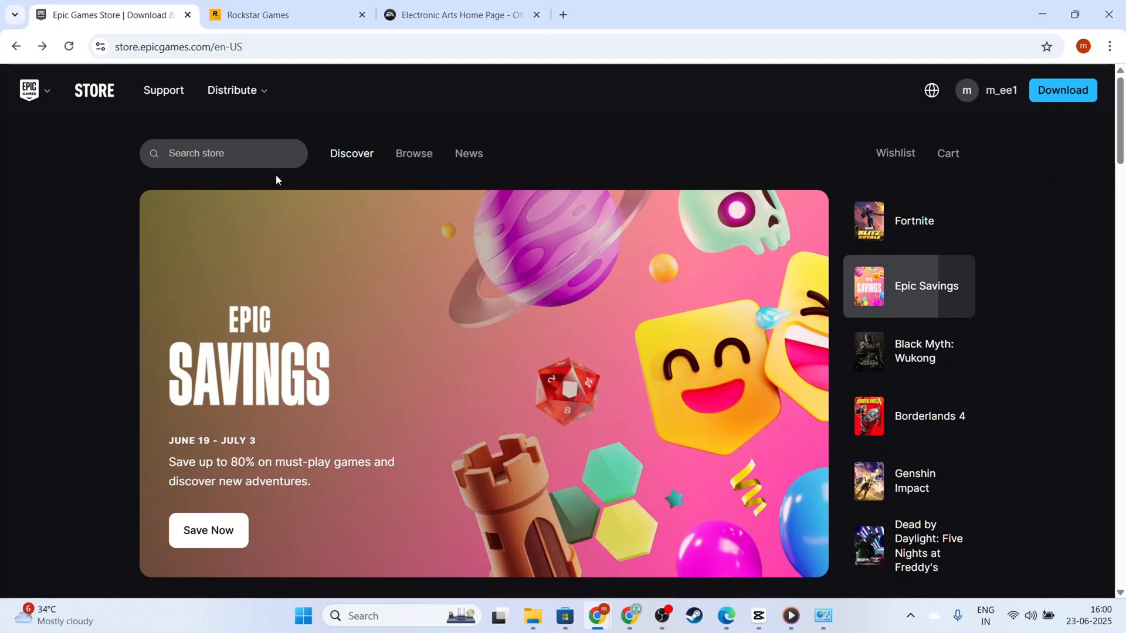
click(223, 153)
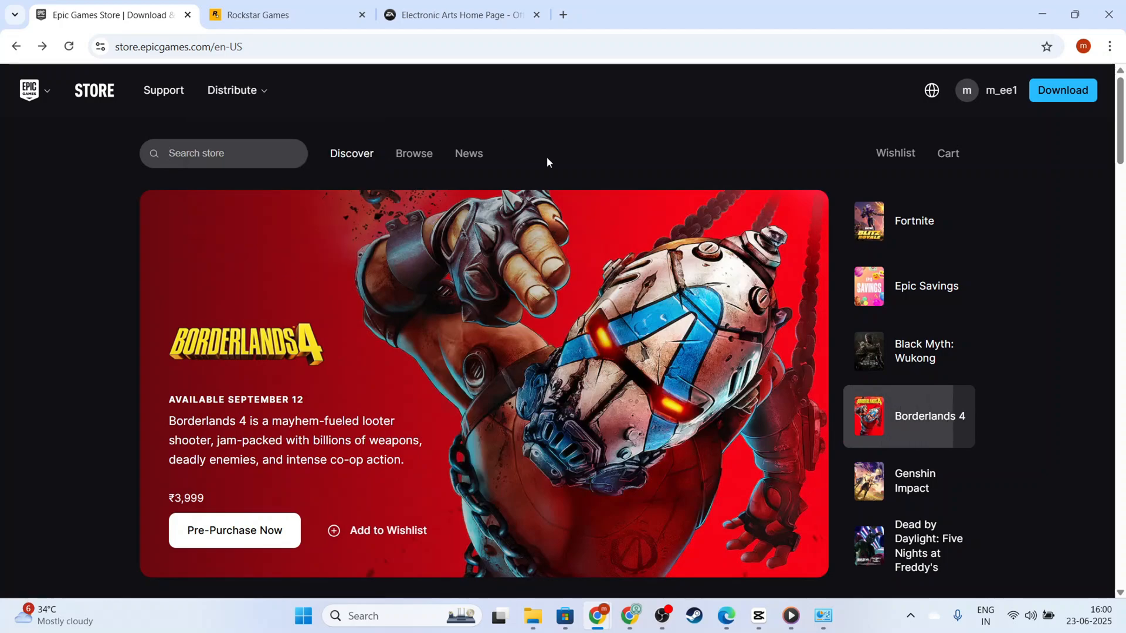
click(915, 481)
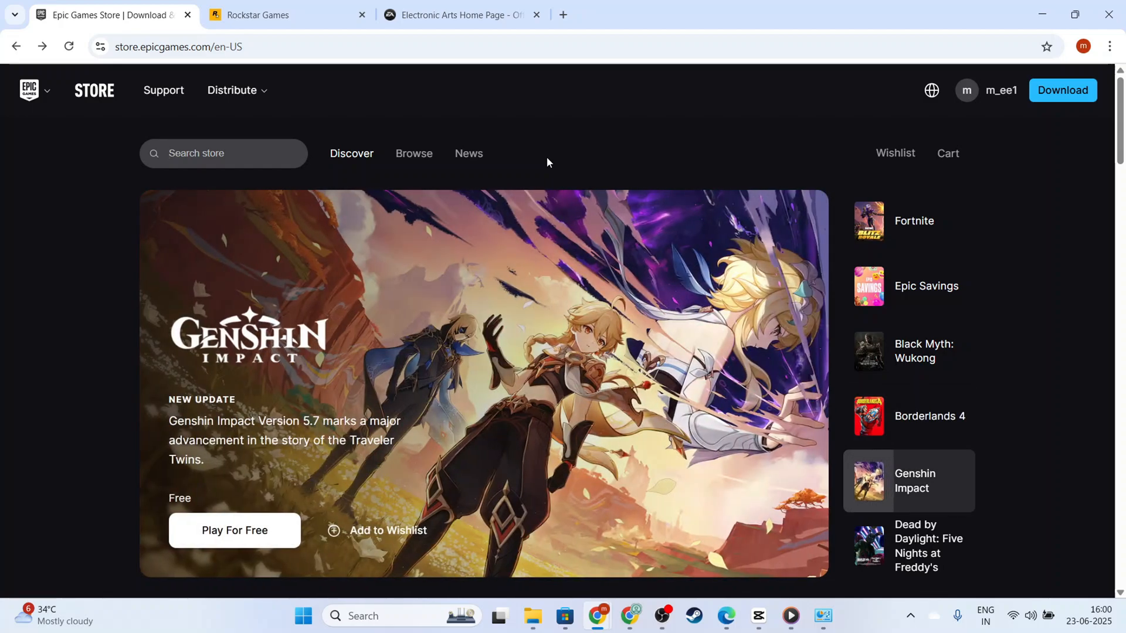
click(223, 153)
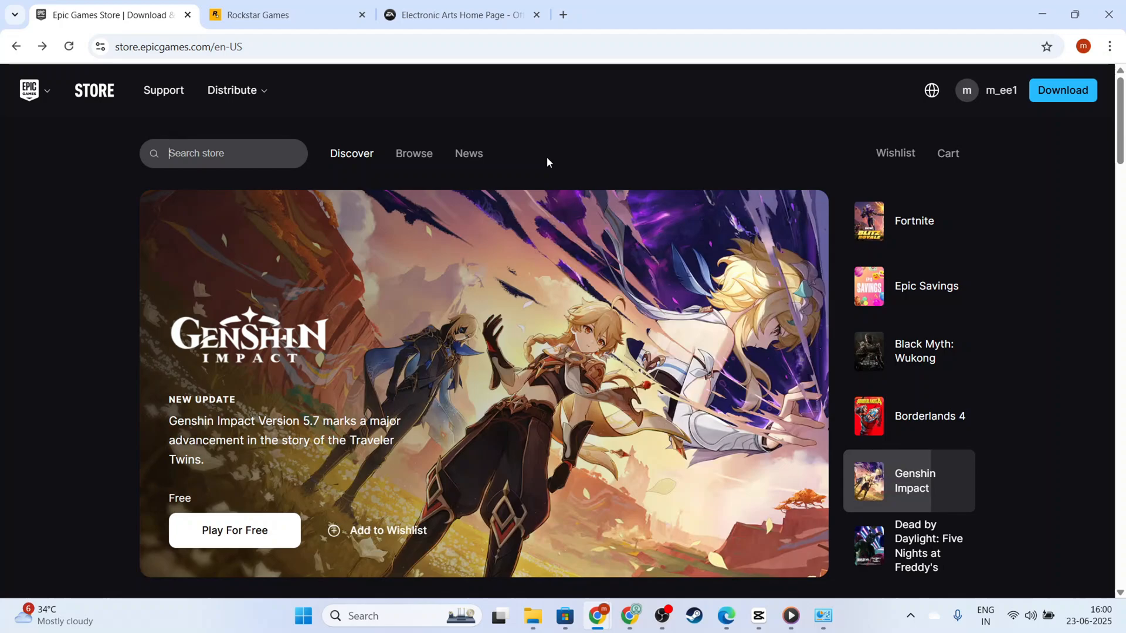